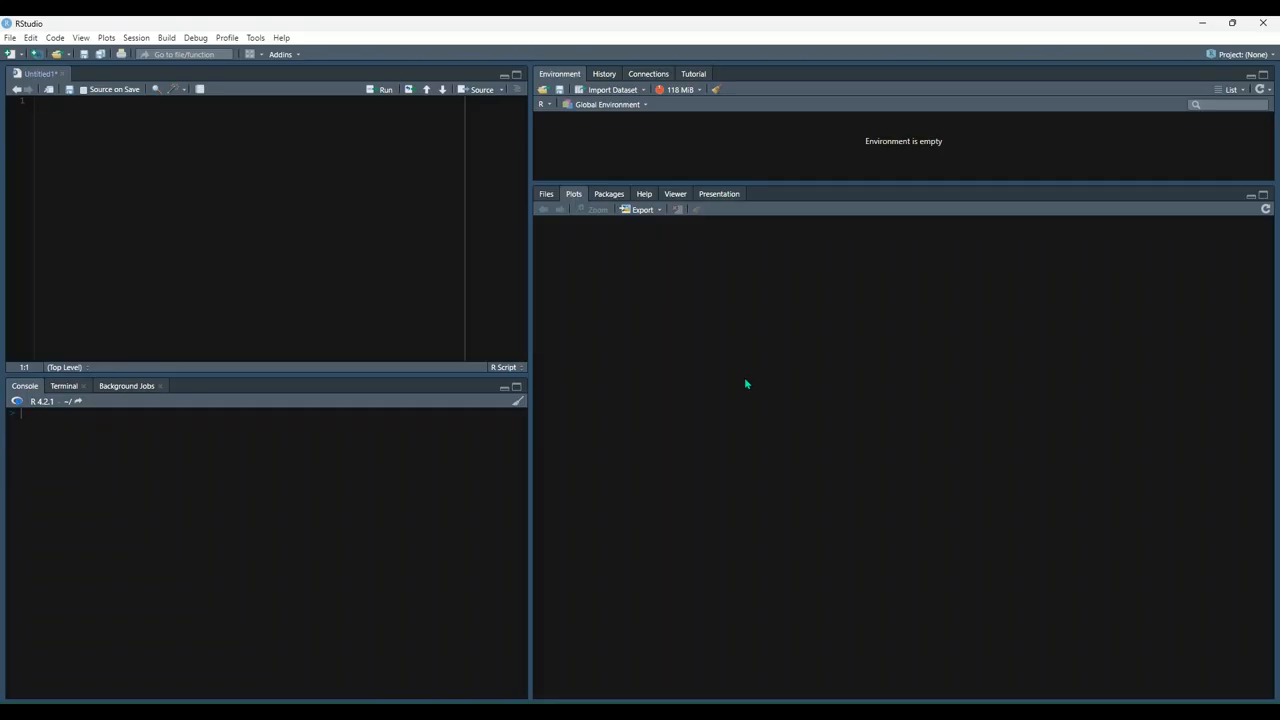
mouse_move(742, 385)
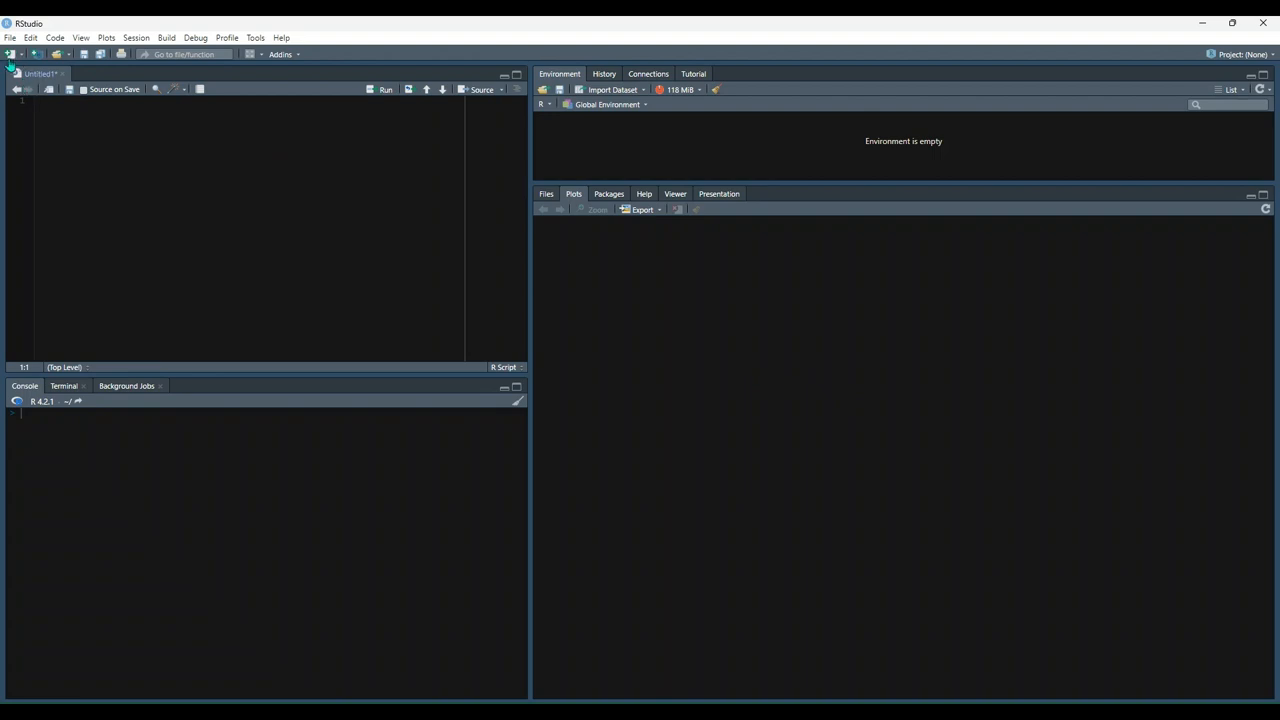
- Show the New File dropdown listing the file types RStudio can create
click(13, 54)
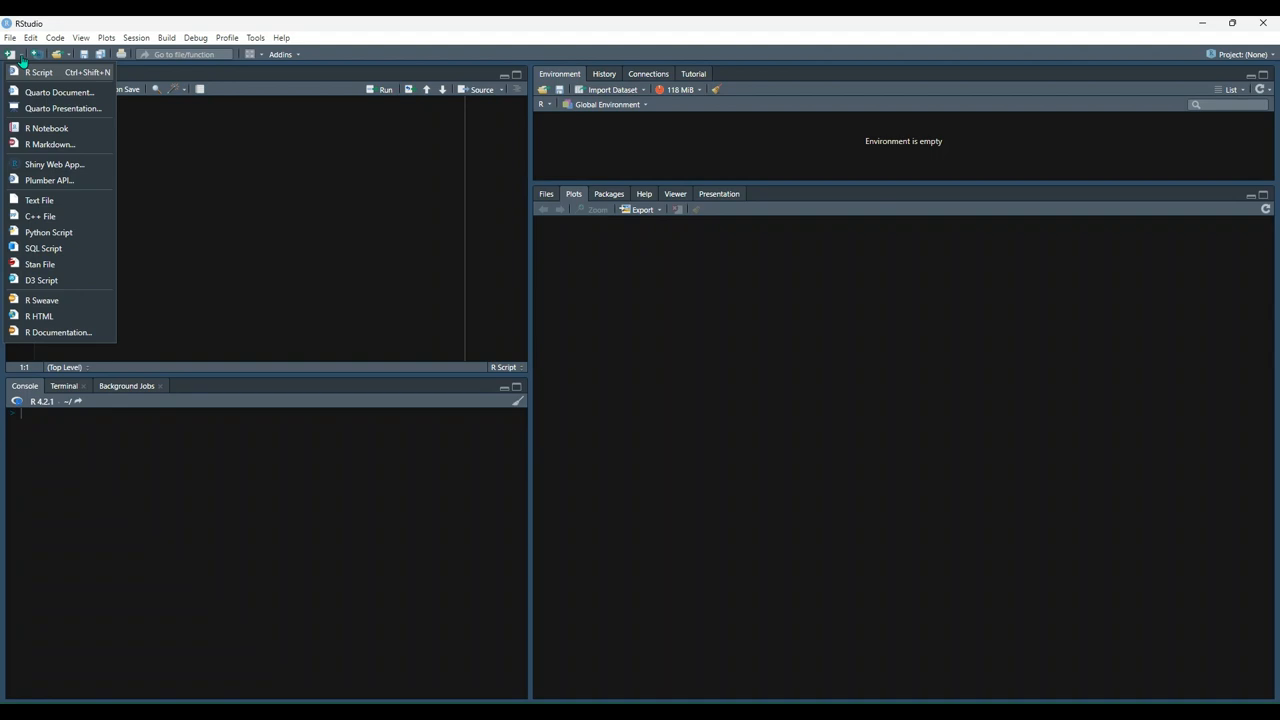
mouse_move(59, 92)
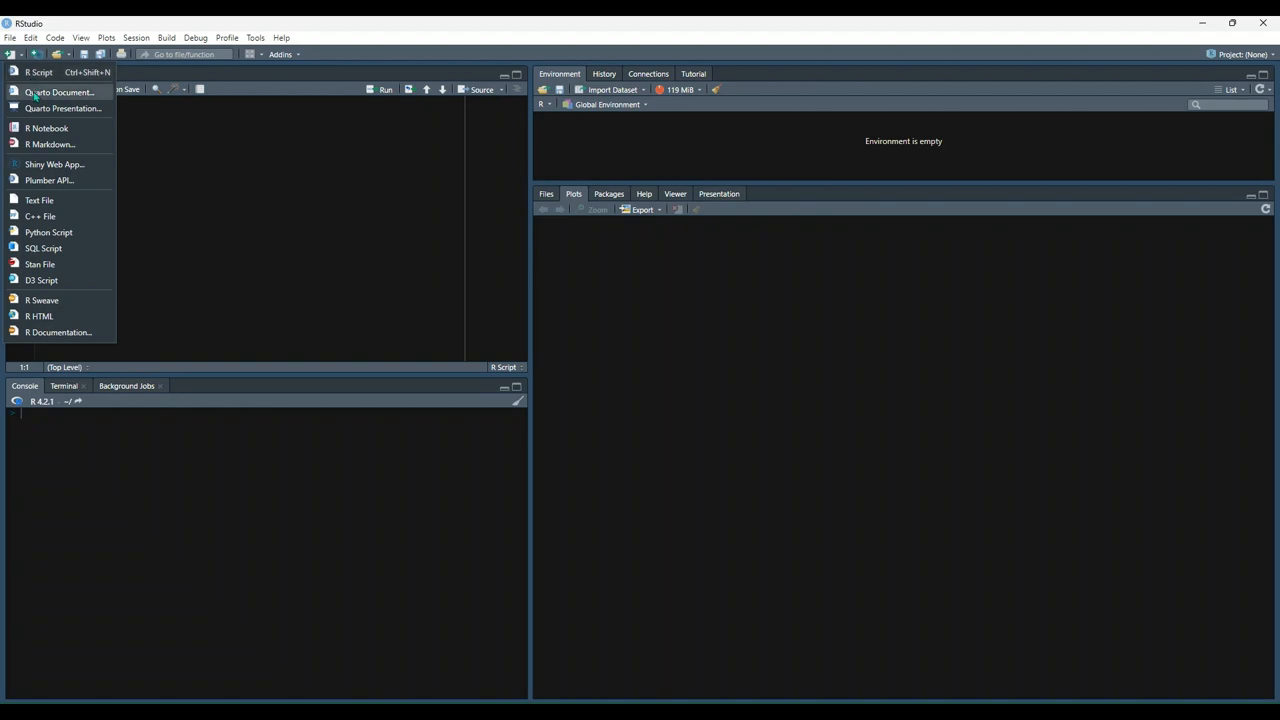
- Begin a new R Markdown Document and choose PDF as its default output format
click(38, 72)
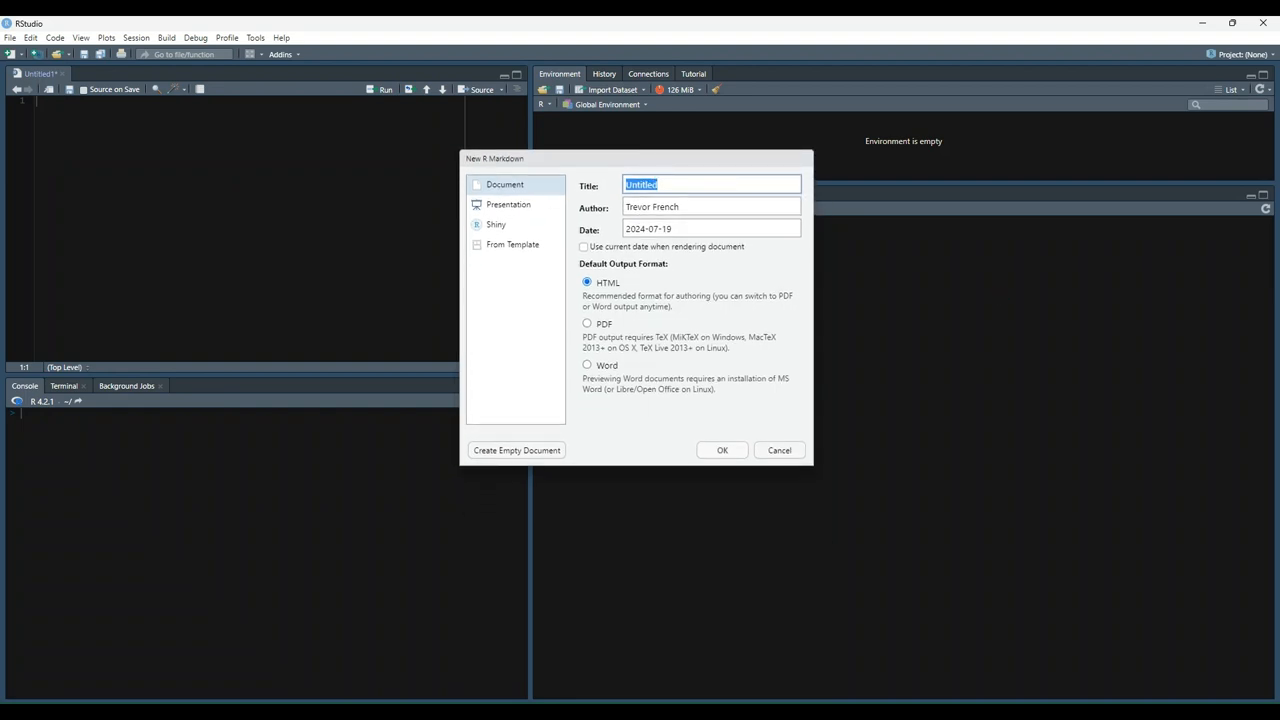
mouse_move(622, 324)
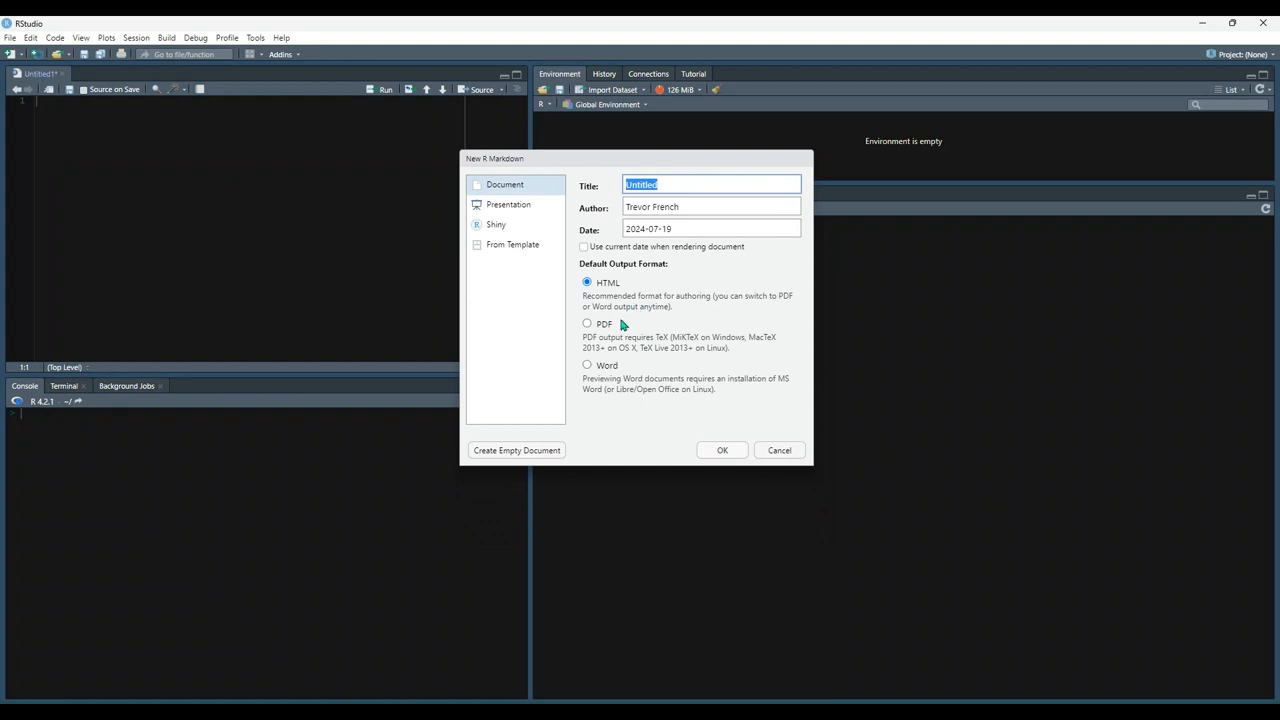
mouse_move(555, 180)
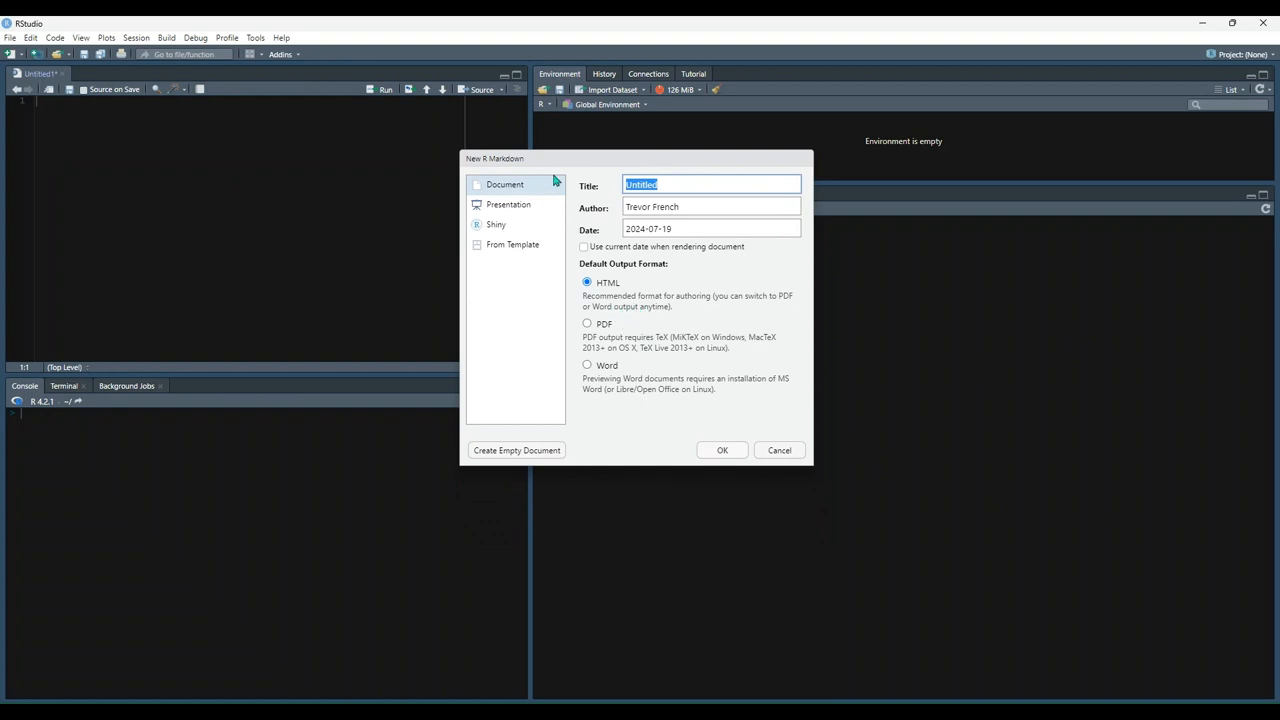
mouse_move(530, 231)
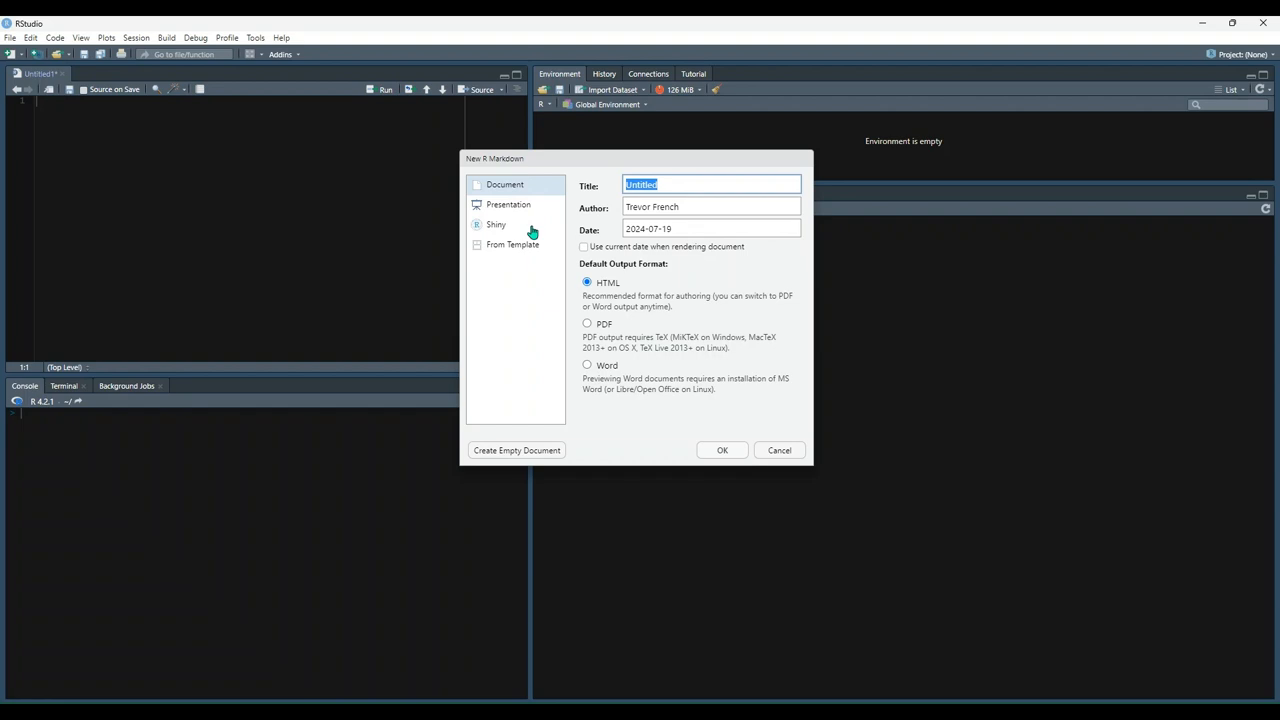
mouse_move(532, 228)
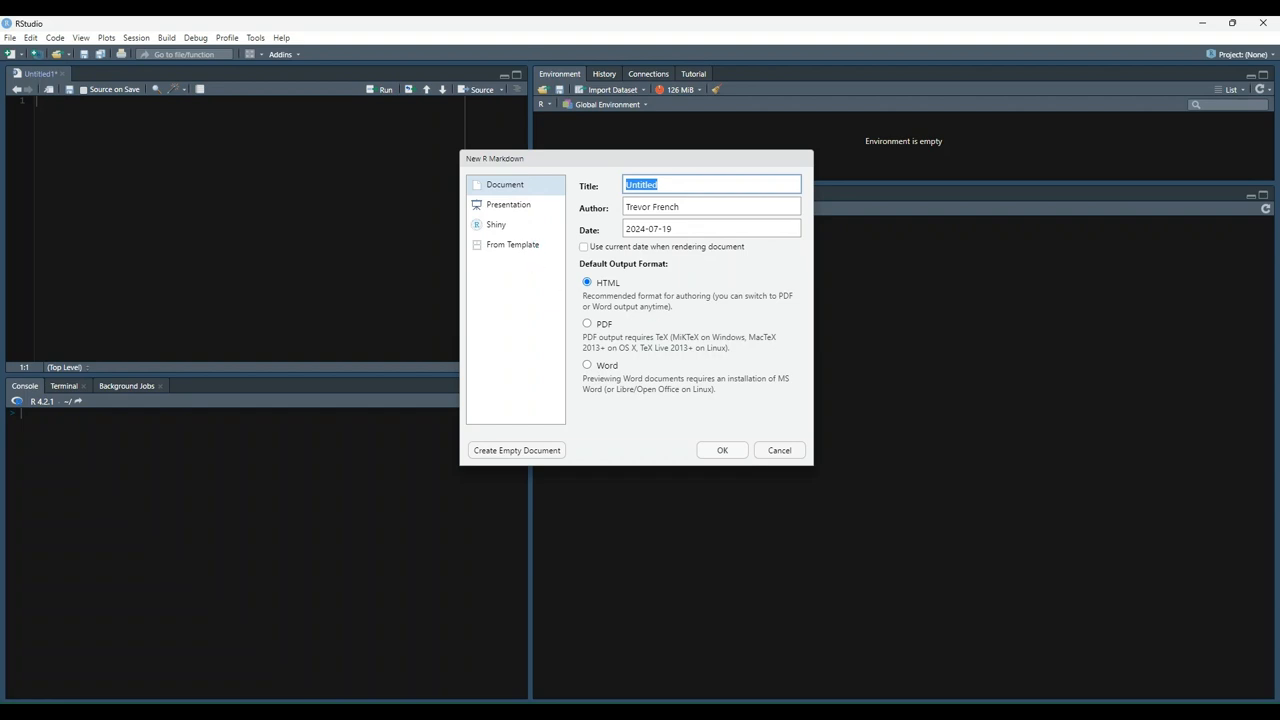
mouse_move(465, 333)
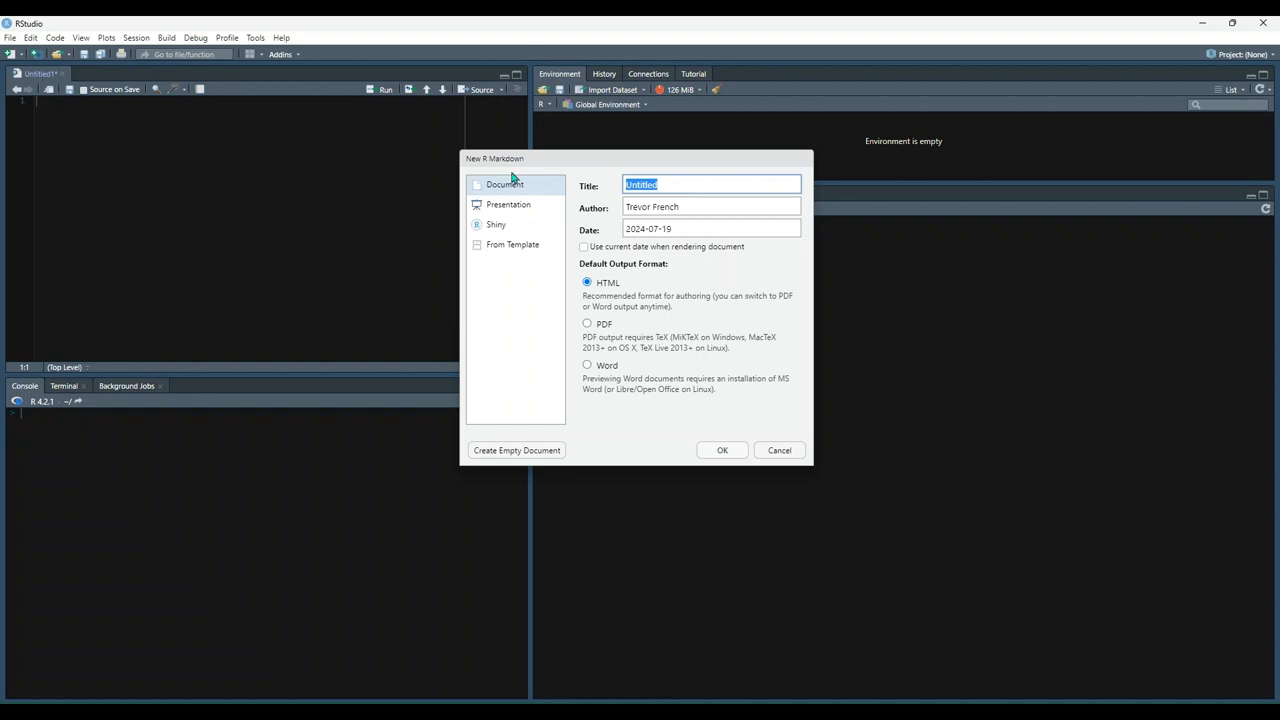
mouse_move(518, 189)
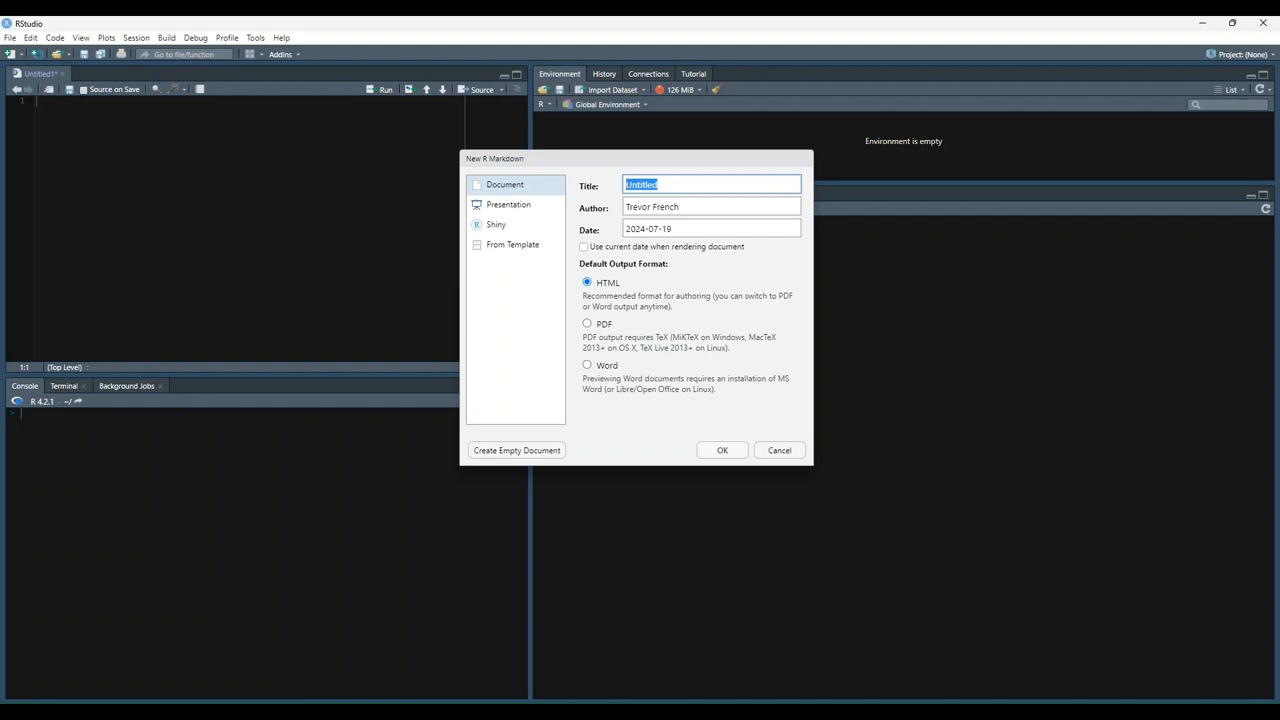
click(587, 324)
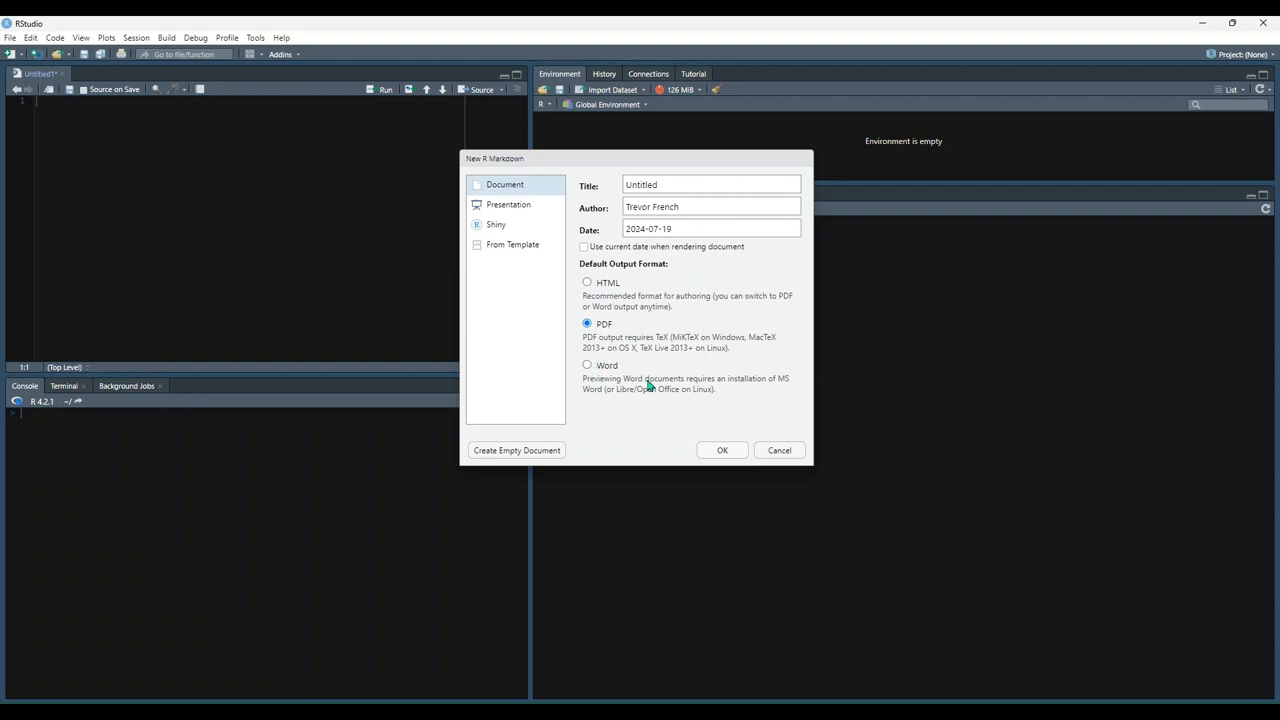
mouse_move(675, 297)
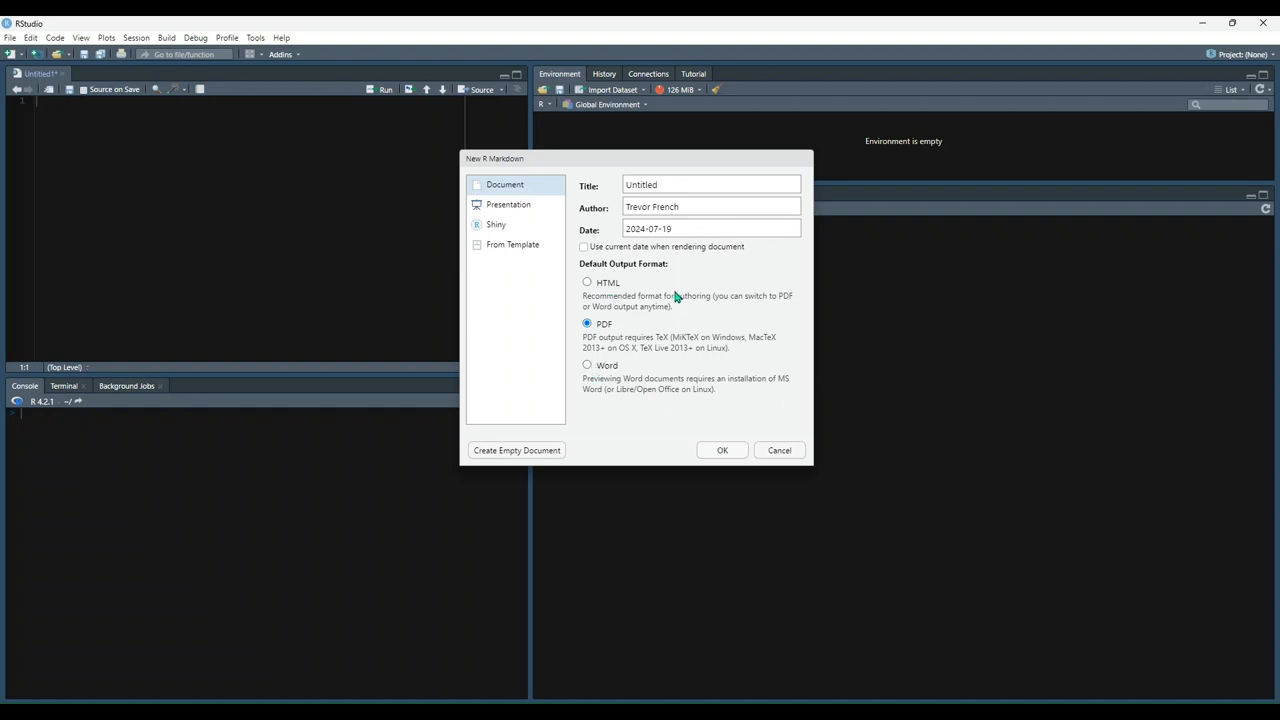
- Browse the Presentation, Shiny and From Template options, then return to Document with HTML output
click(509, 204)
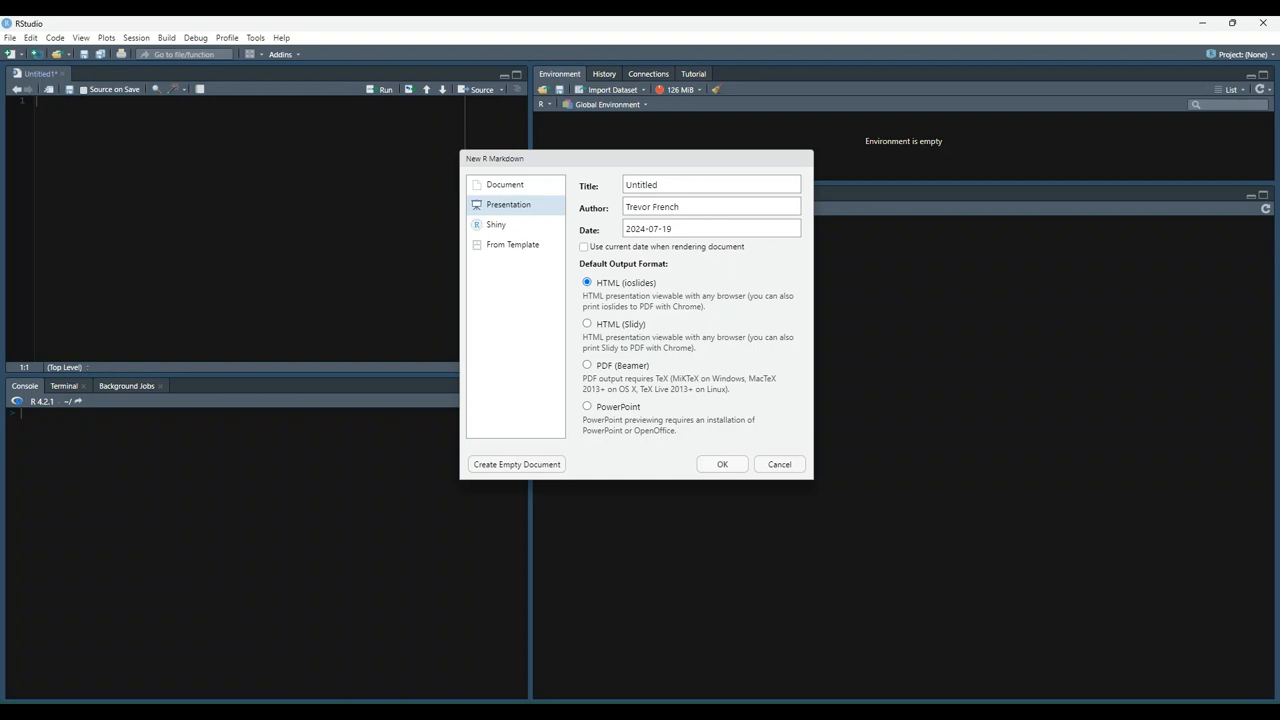
mouse_move(665, 413)
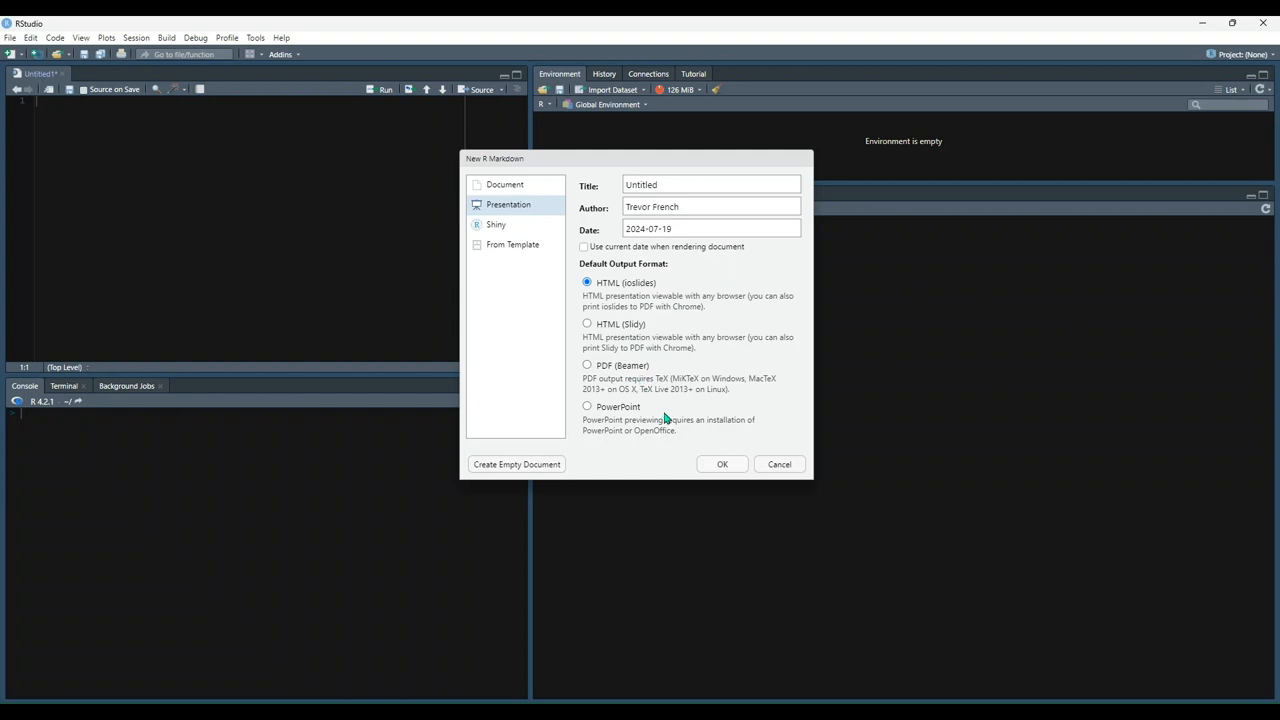
mouse_move(664, 408)
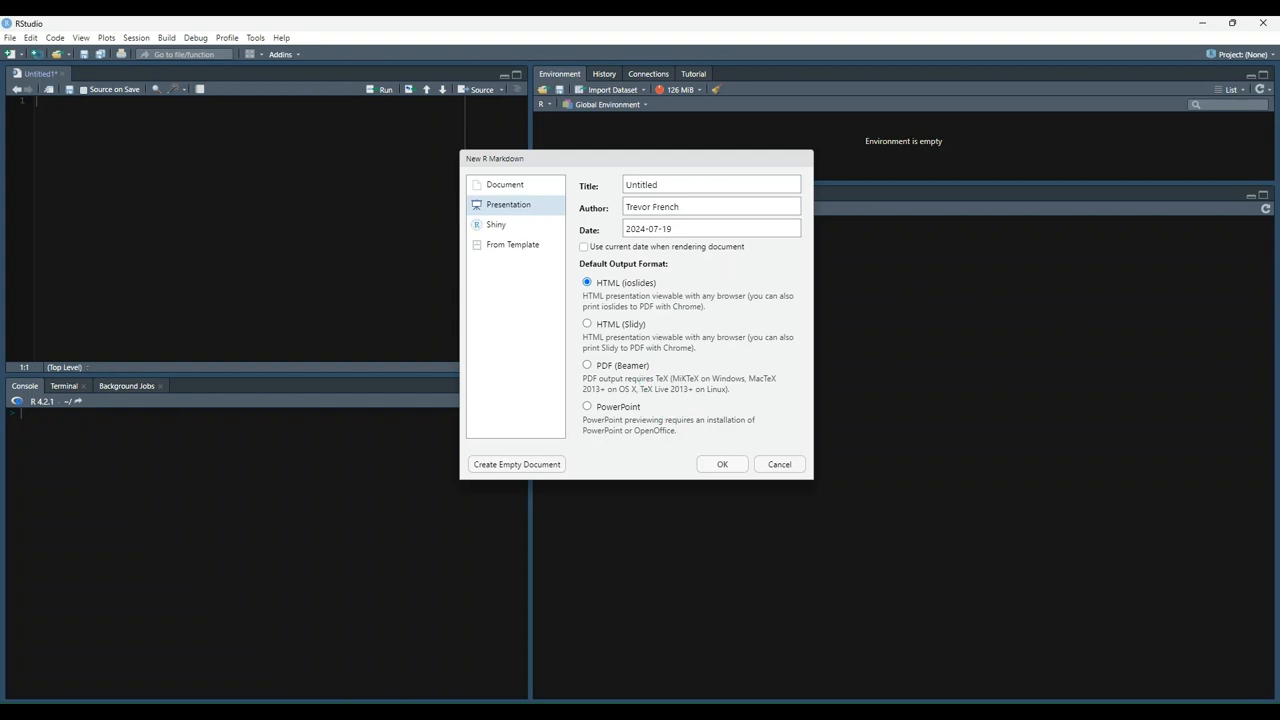
click(496, 224)
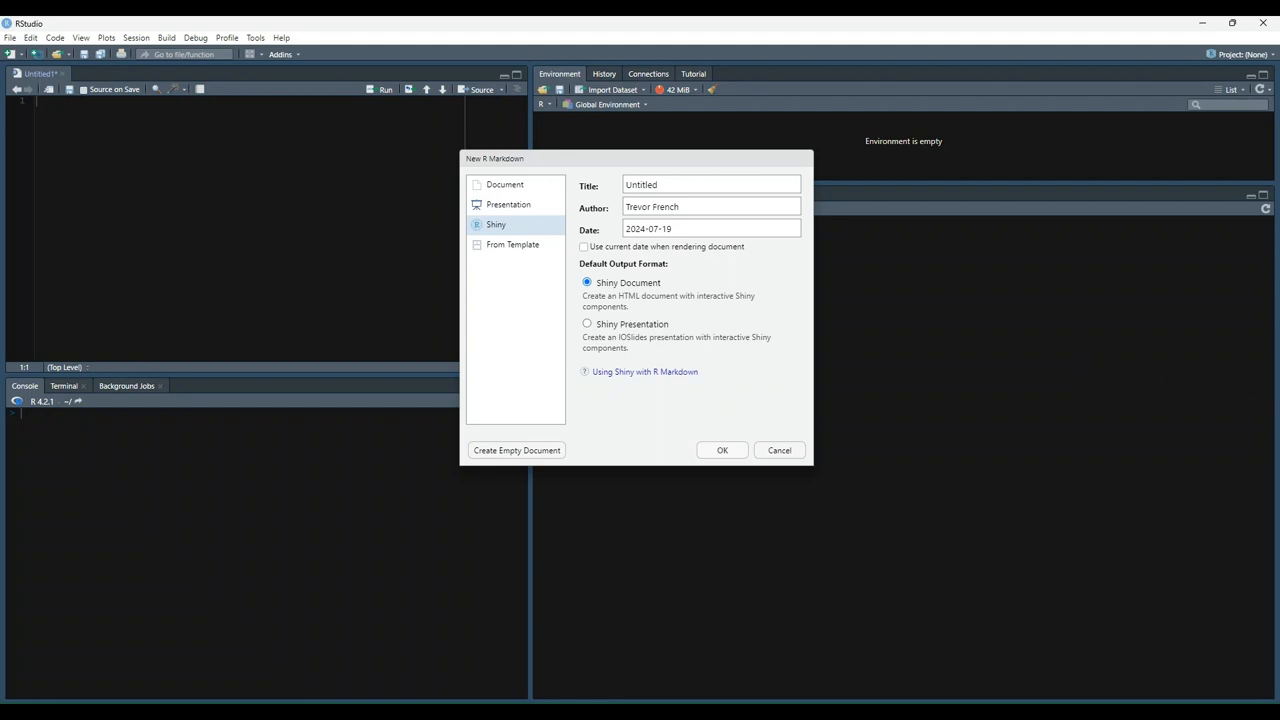
mouse_move(1268, 500)
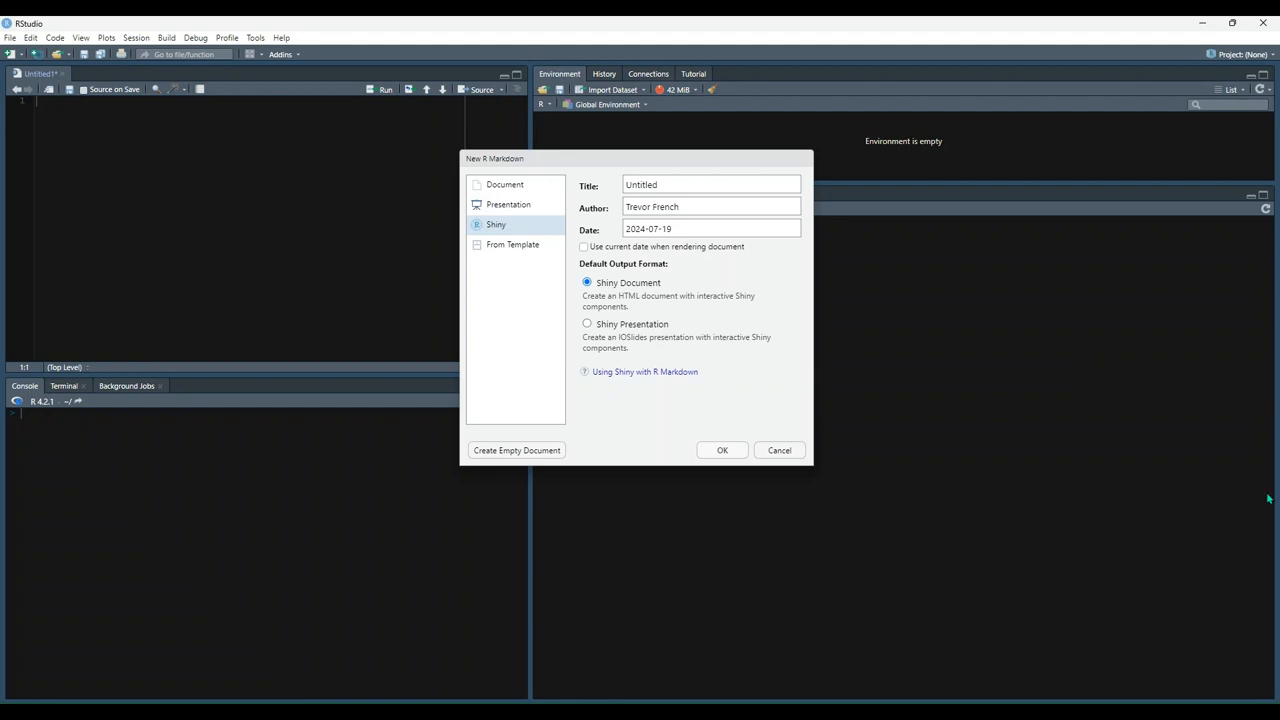
click(513, 244)
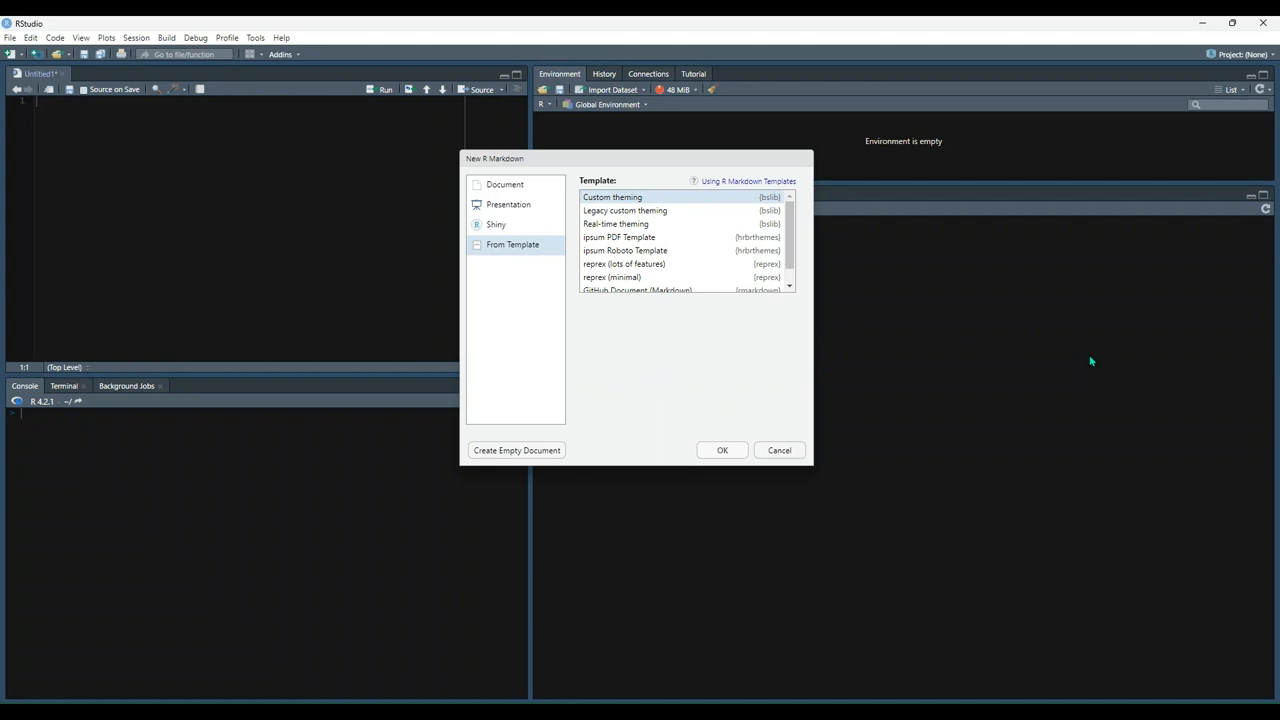
mouse_move(1086, 364)
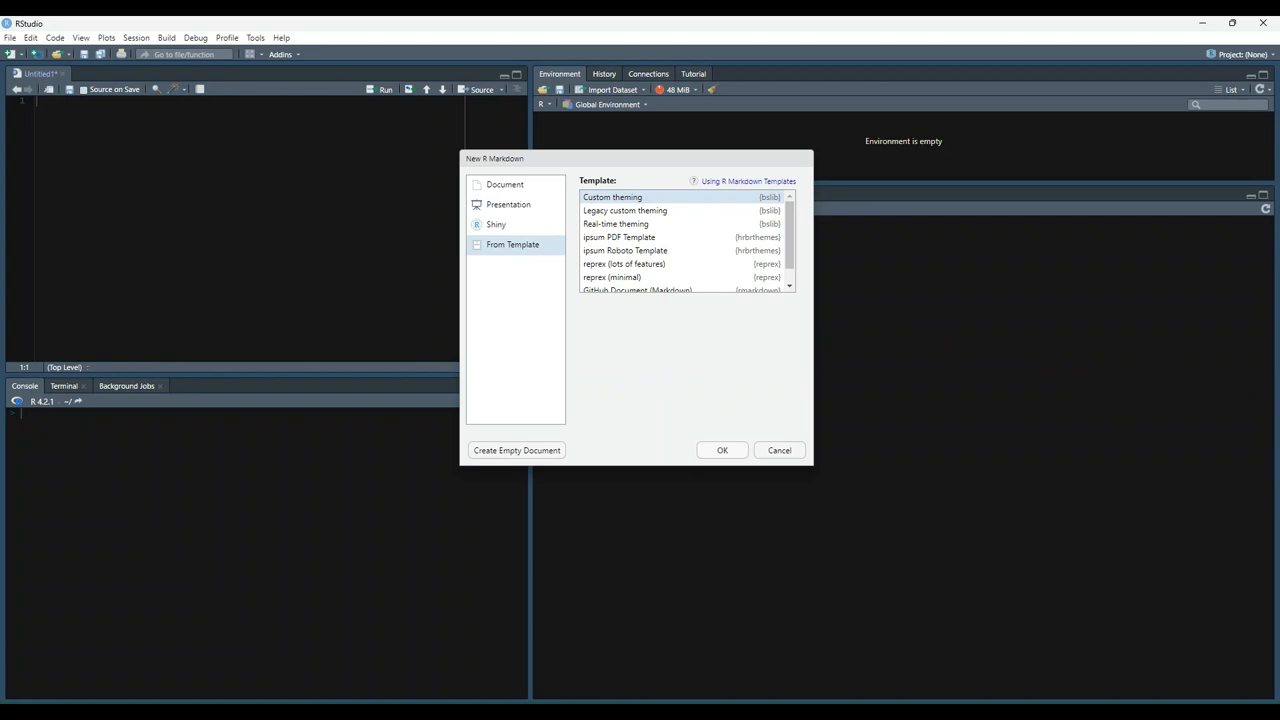
click(502, 184)
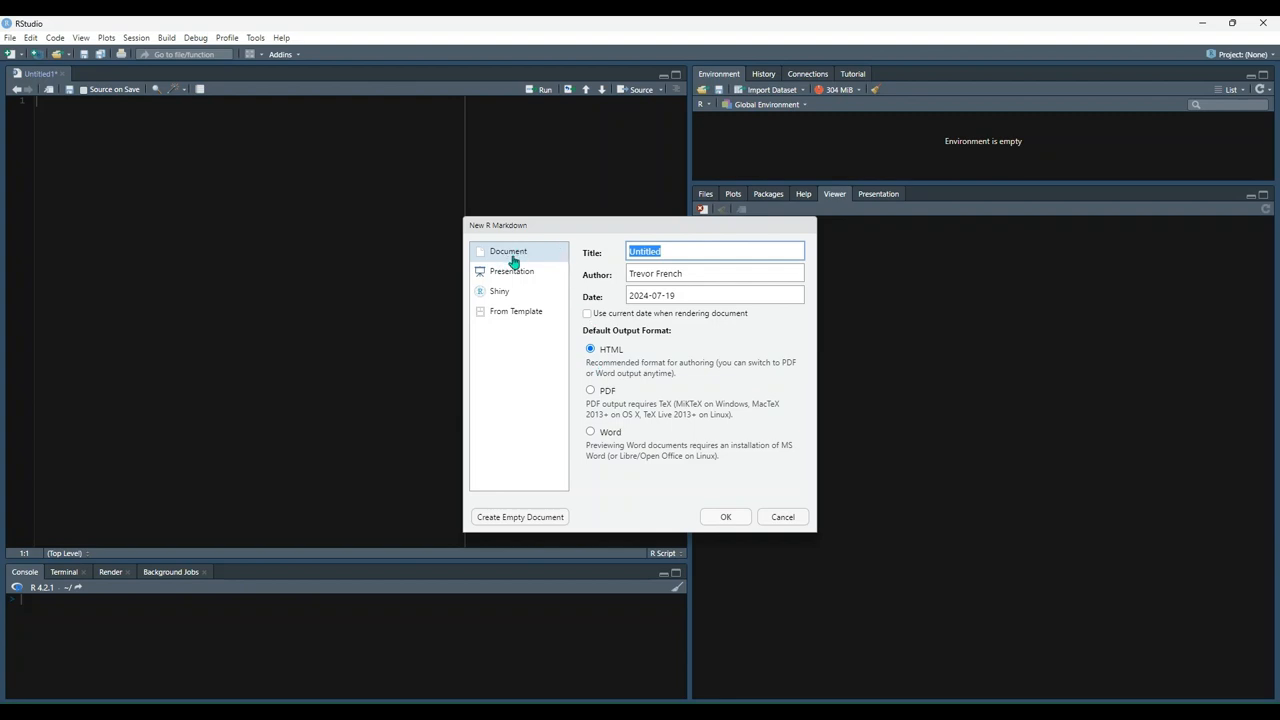
- Create the HTML R Markdown document and show its starter content in the Visual editor
click(782, 516)
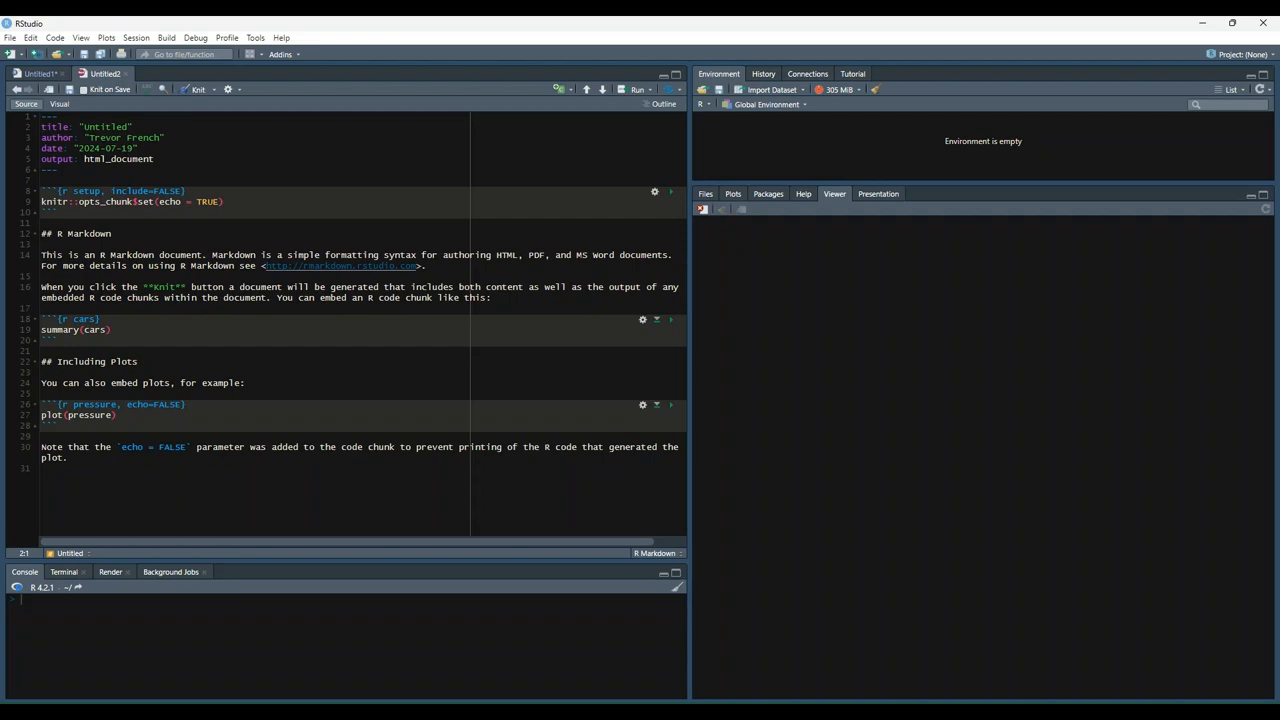
click(244, 382)
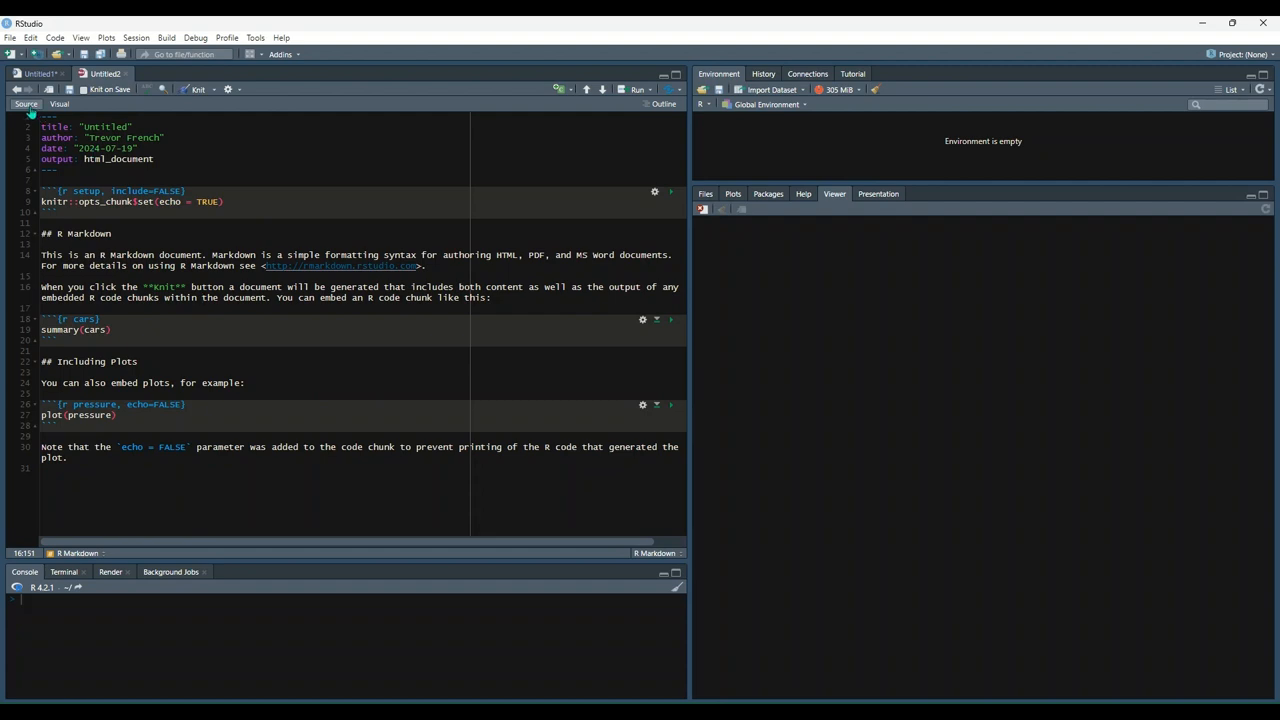
click(59, 104)
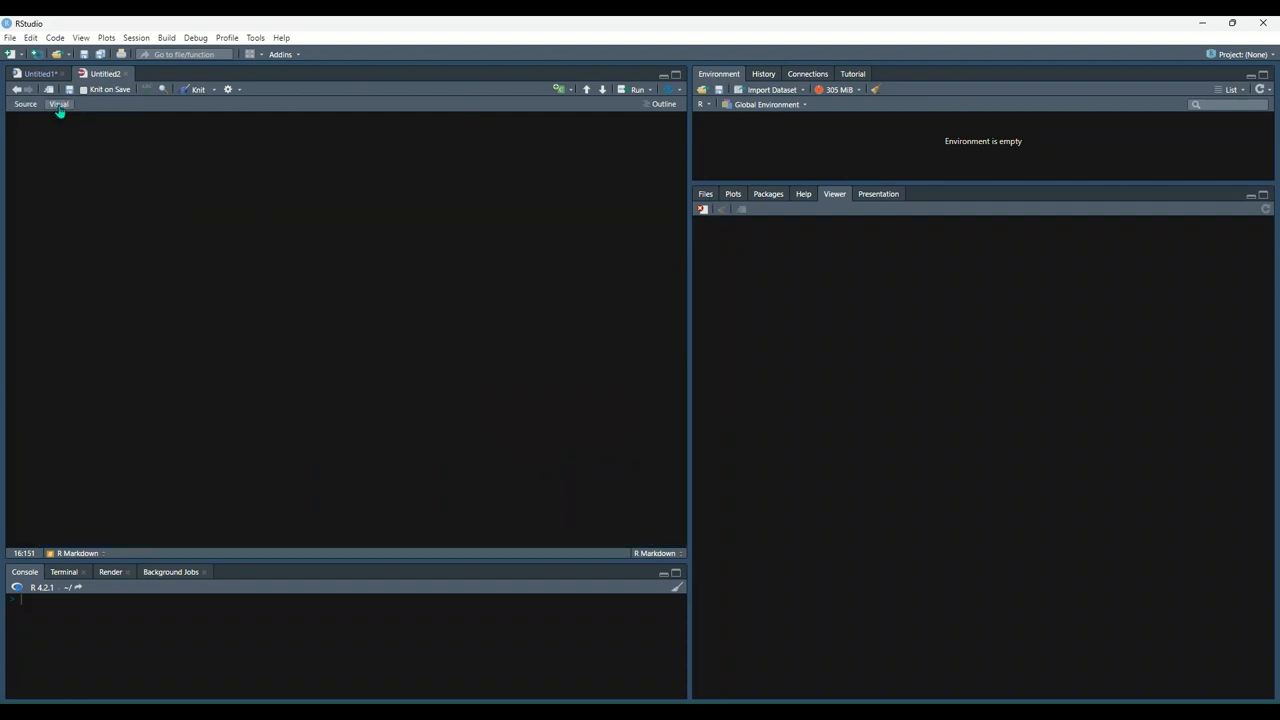
click(63, 104)
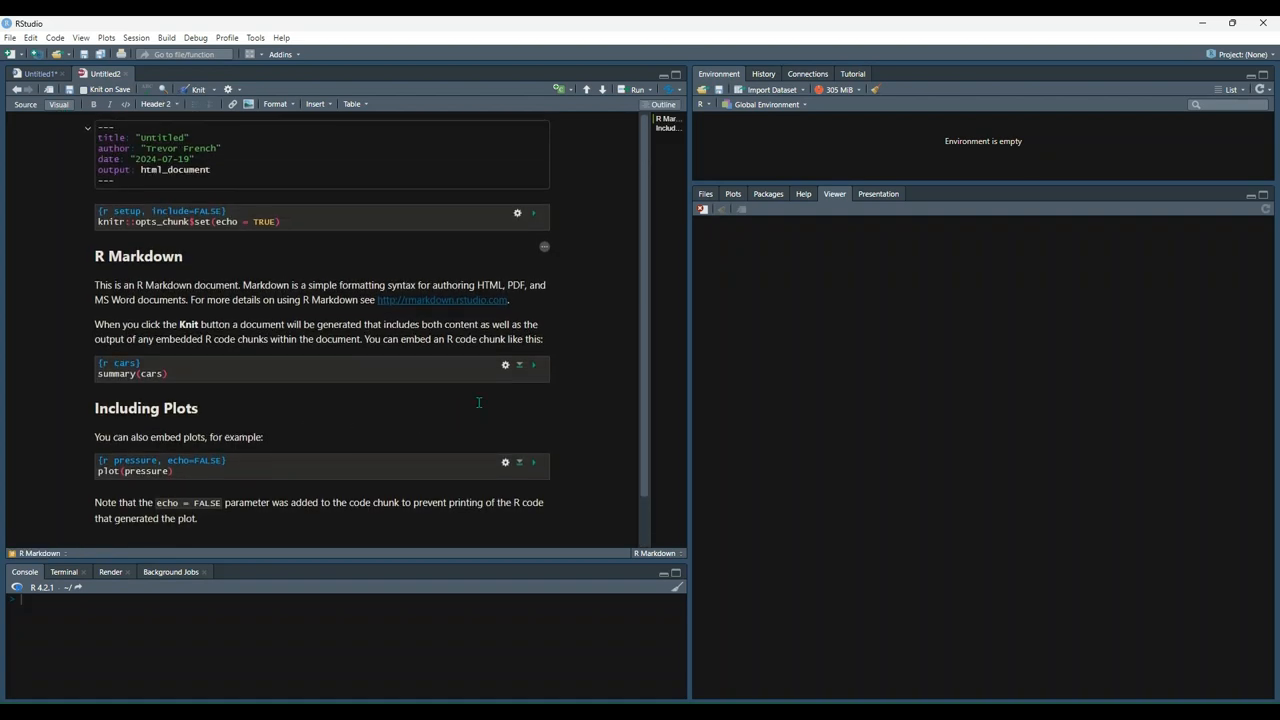
mouse_move(562, 326)
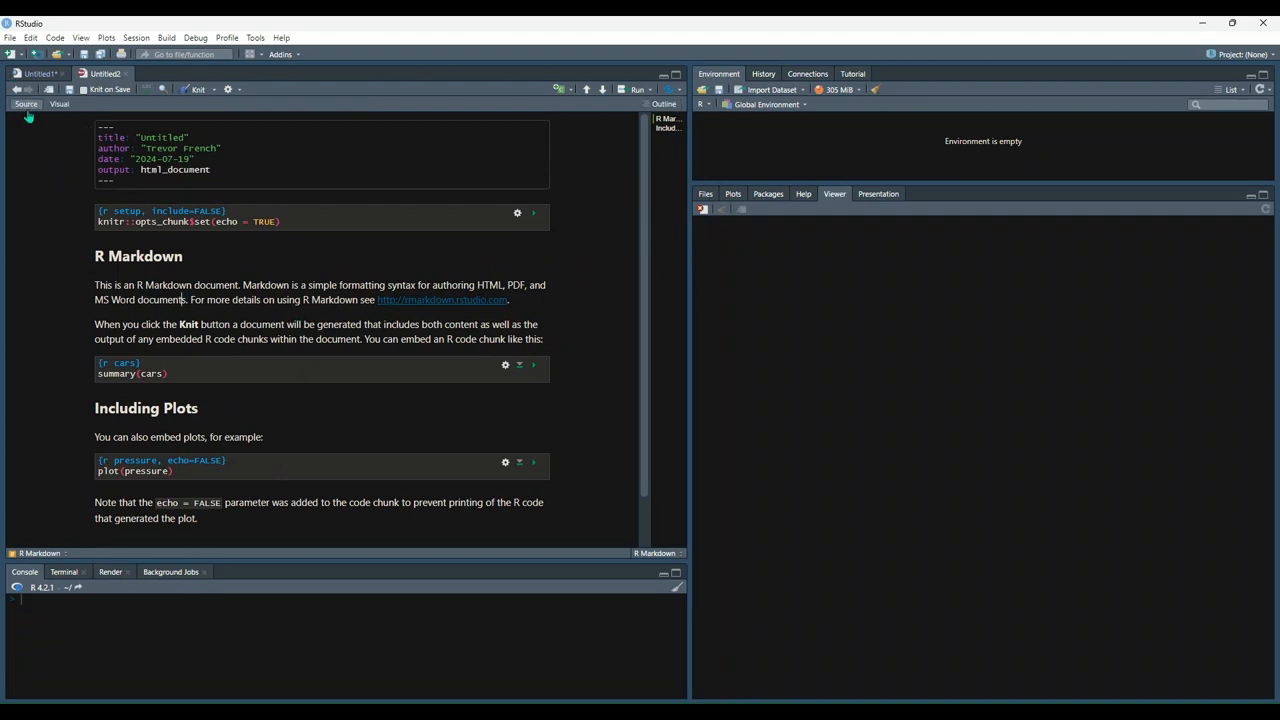
- Return to Source view, save as test.Rmd, knit to HTML in the Viewer and close the tab
click(26, 104)
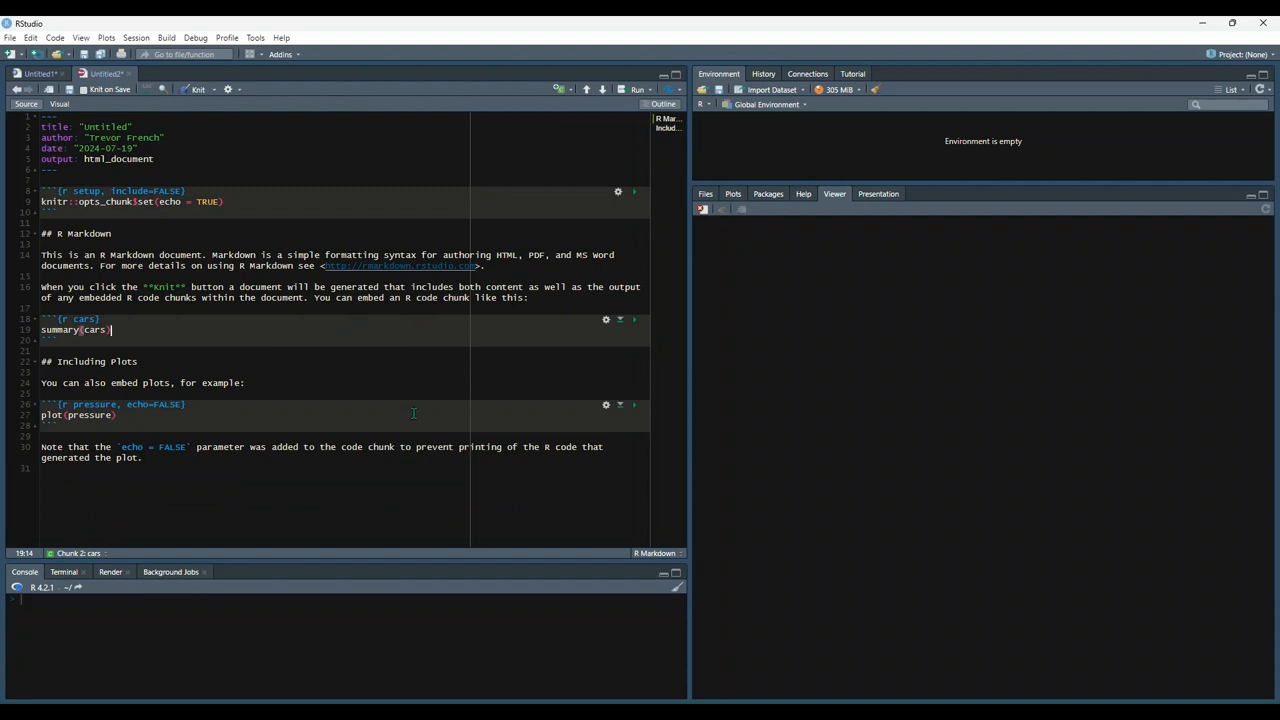
mouse_move(408, 405)
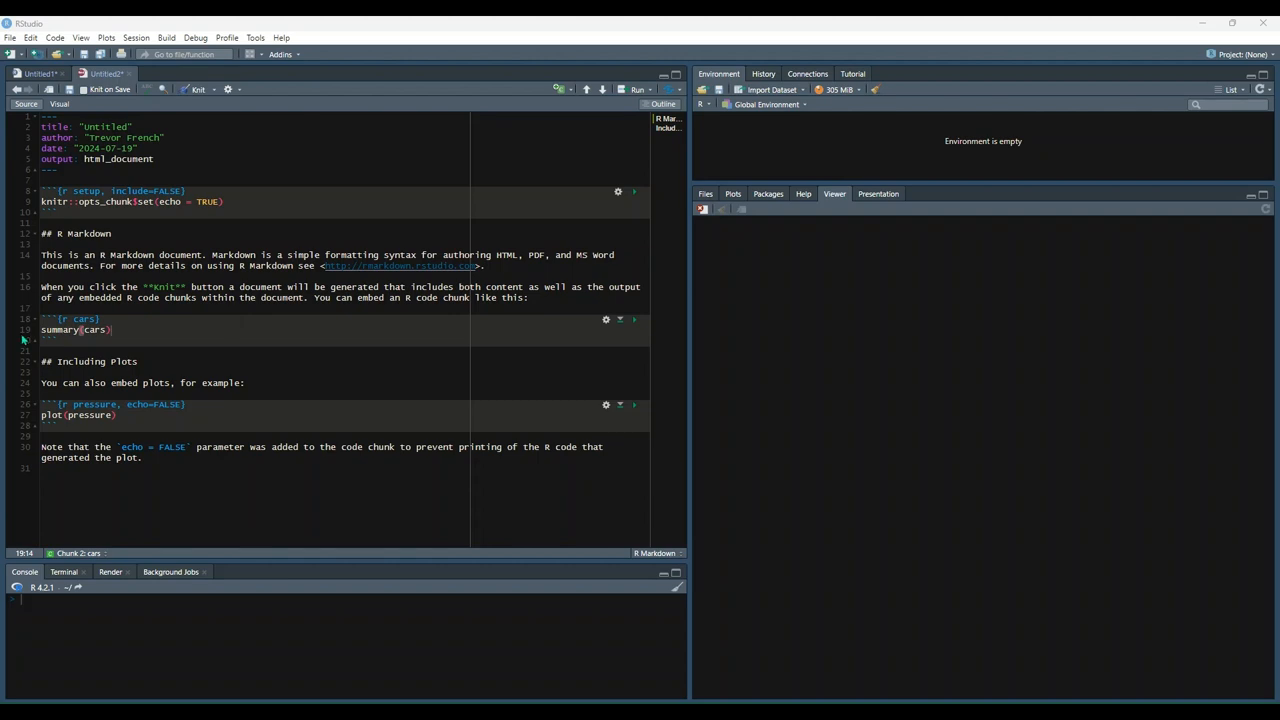
mouse_move(685, 378)
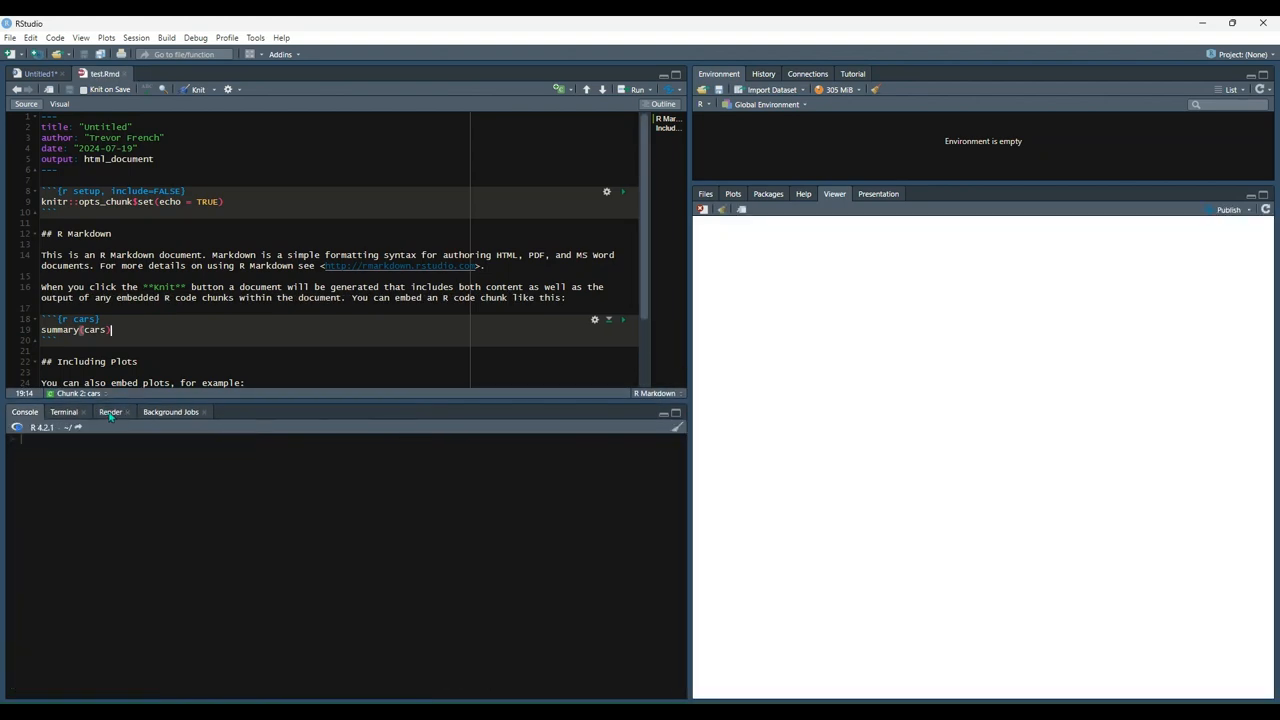
click(110, 412)
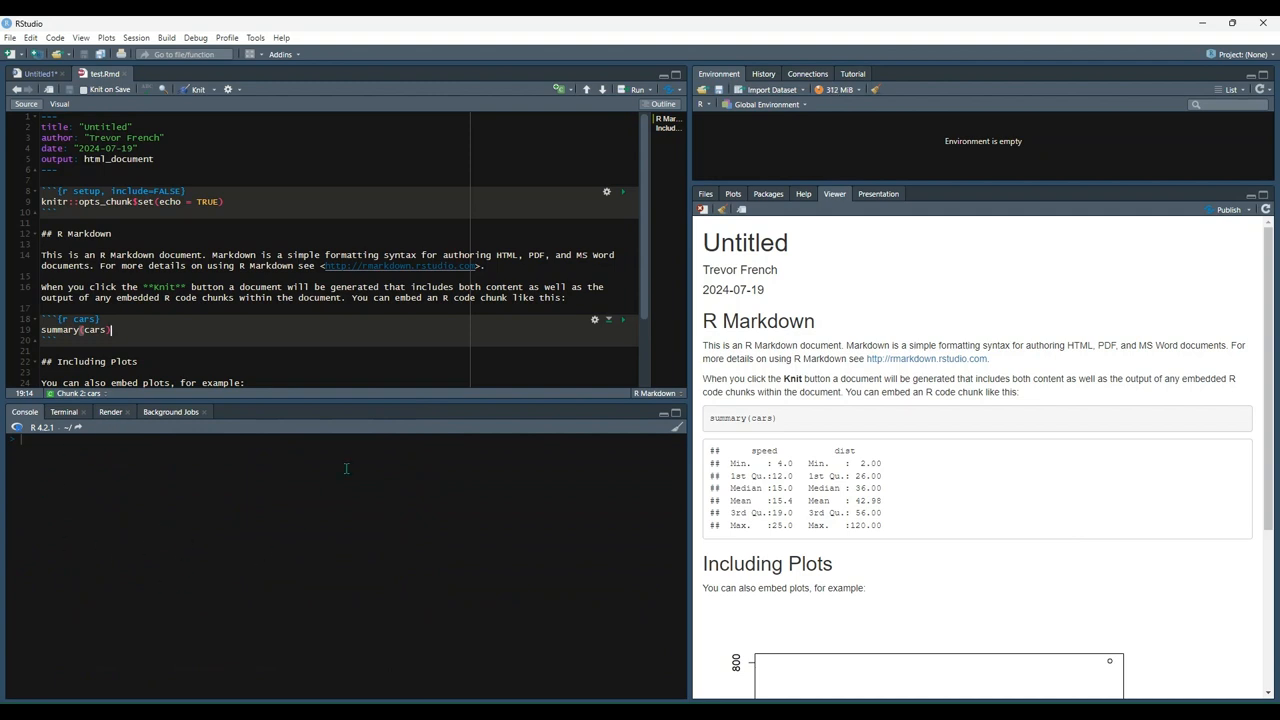
scroll(down, 3)
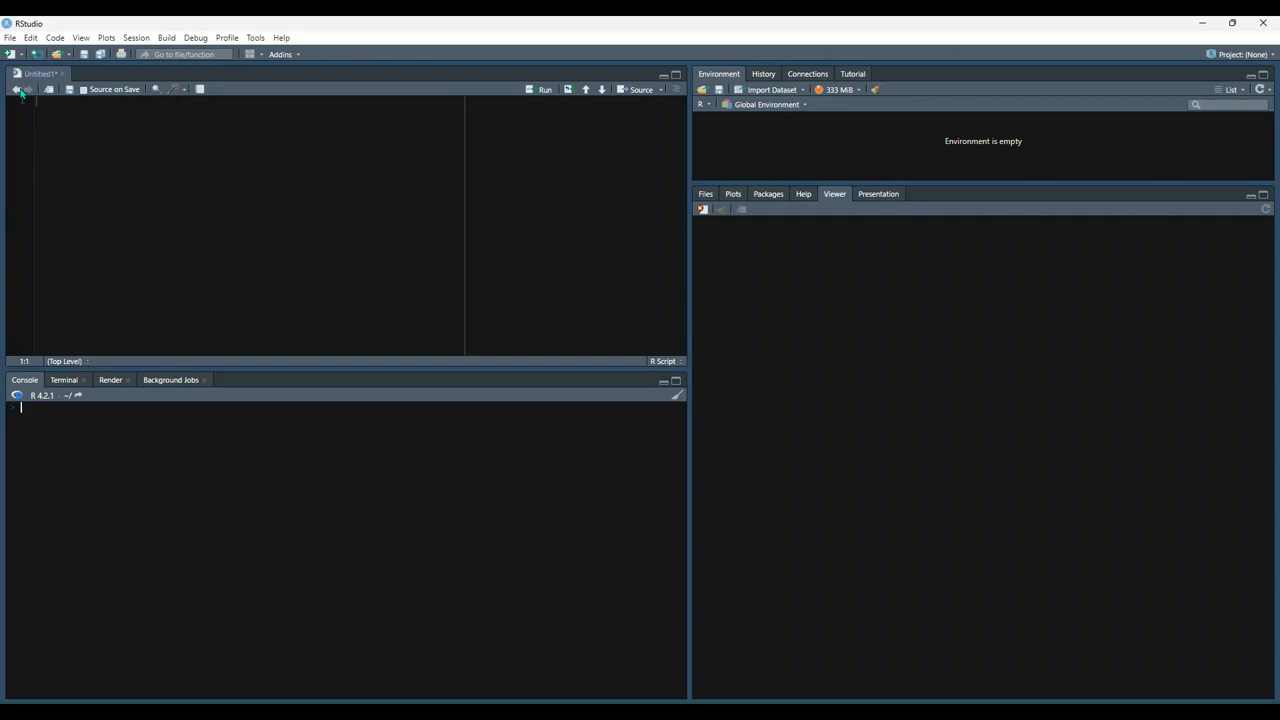
- Create a new R Notebook with the plot(cars) starter chunk and save it as test2.Rmd
click(12, 53)
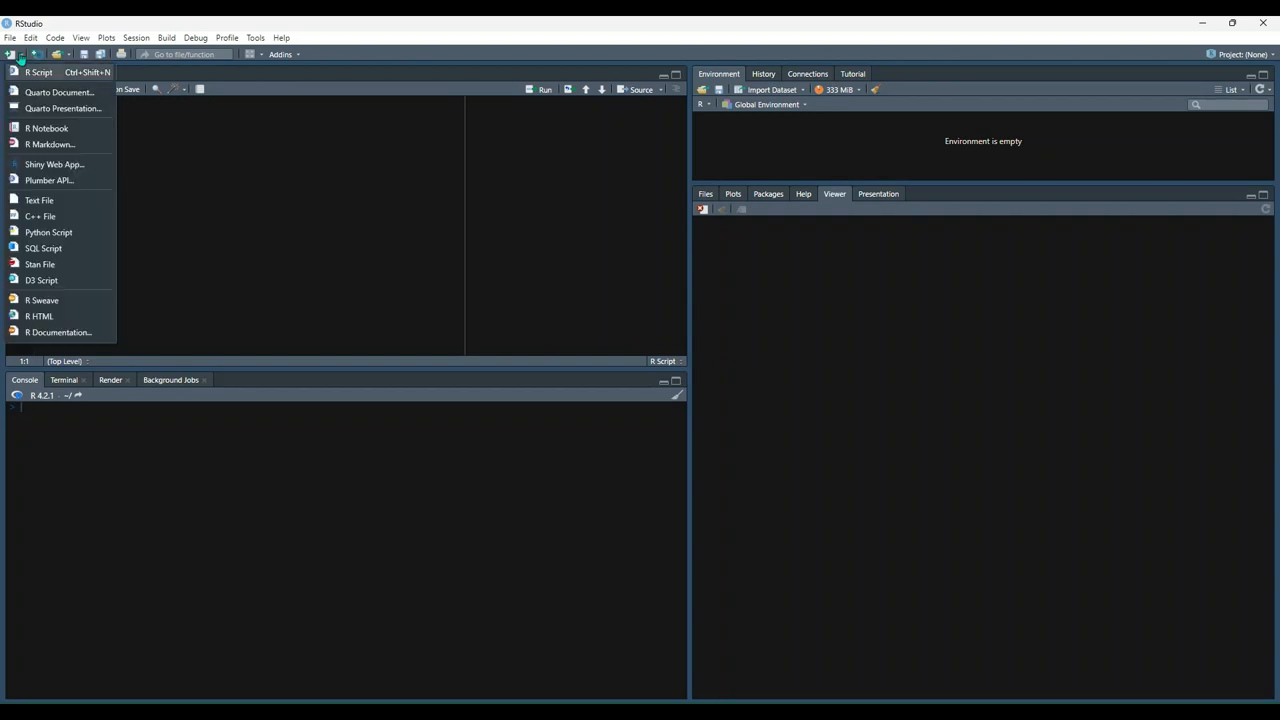
mouse_move(60, 144)
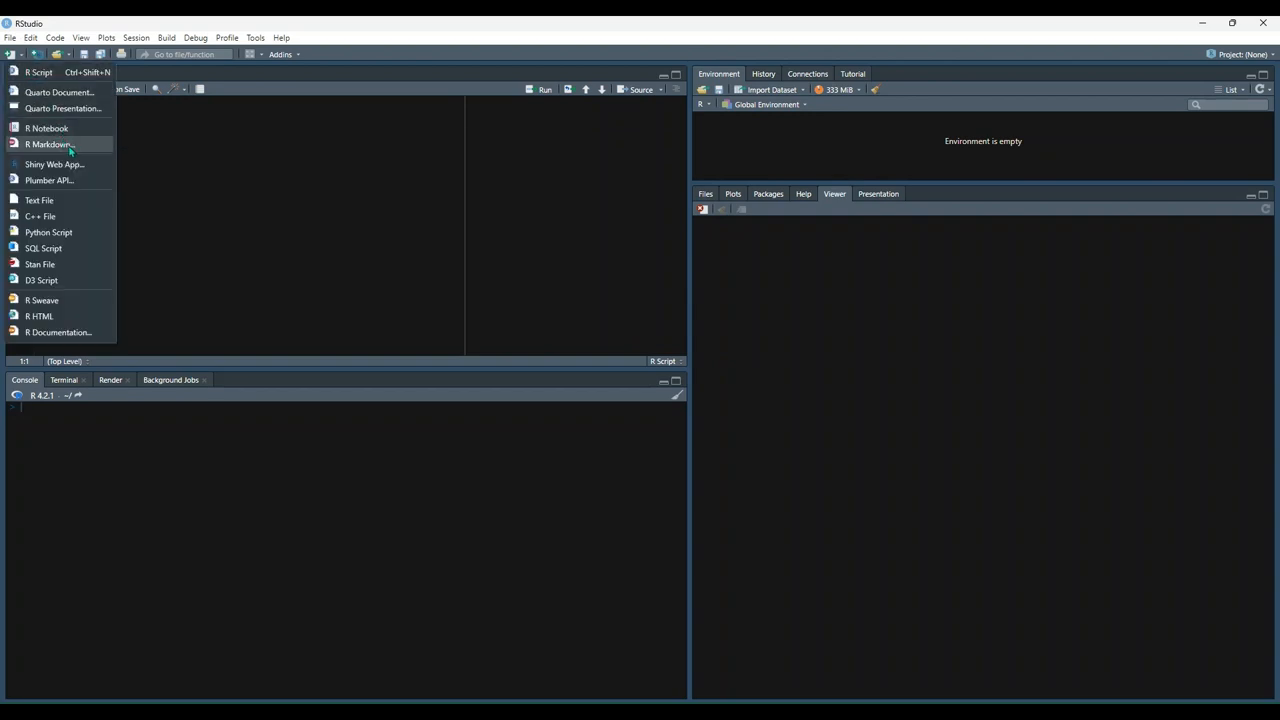
mouse_move(80, 130)
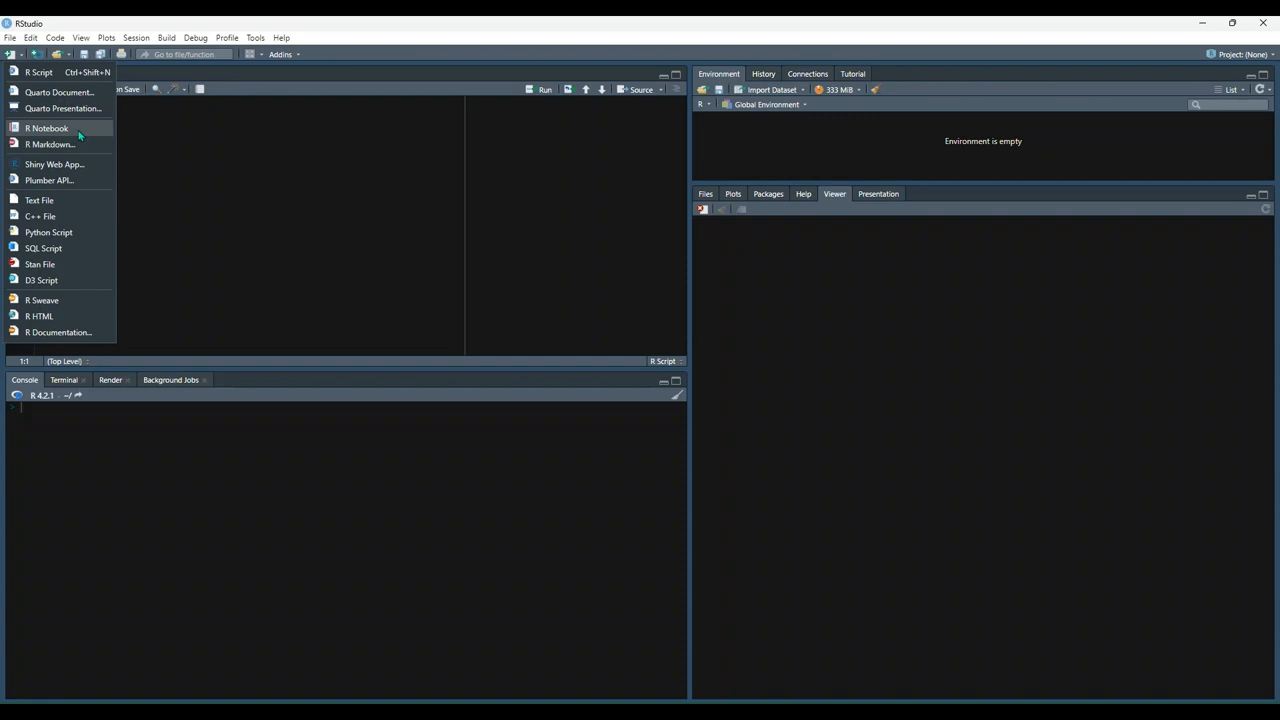
click(48, 128)
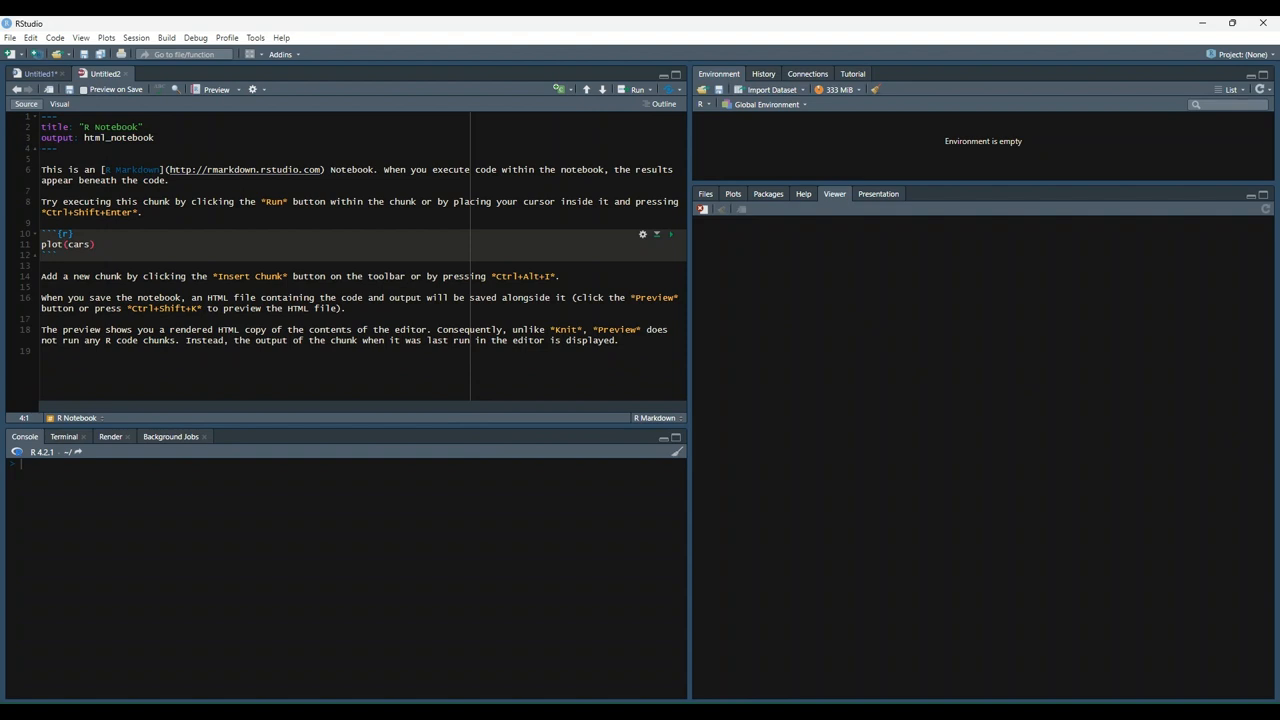
mouse_move(780, 249)
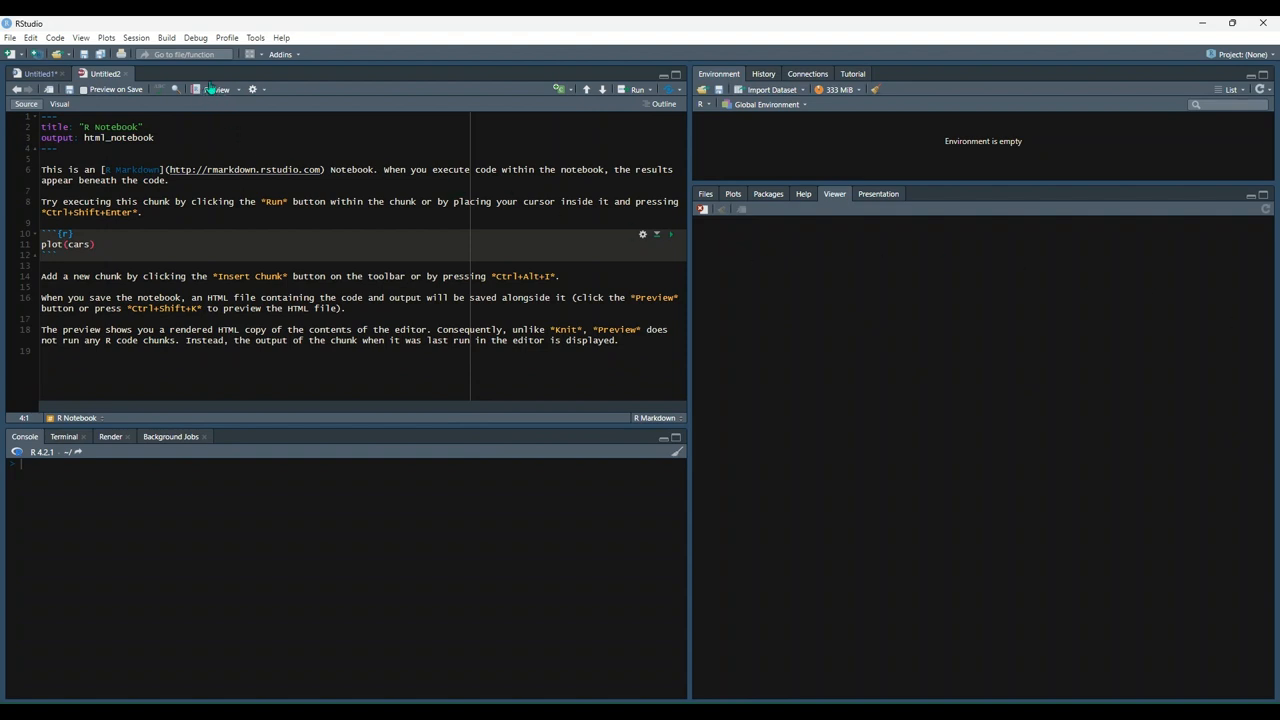
mouse_move(213, 87)
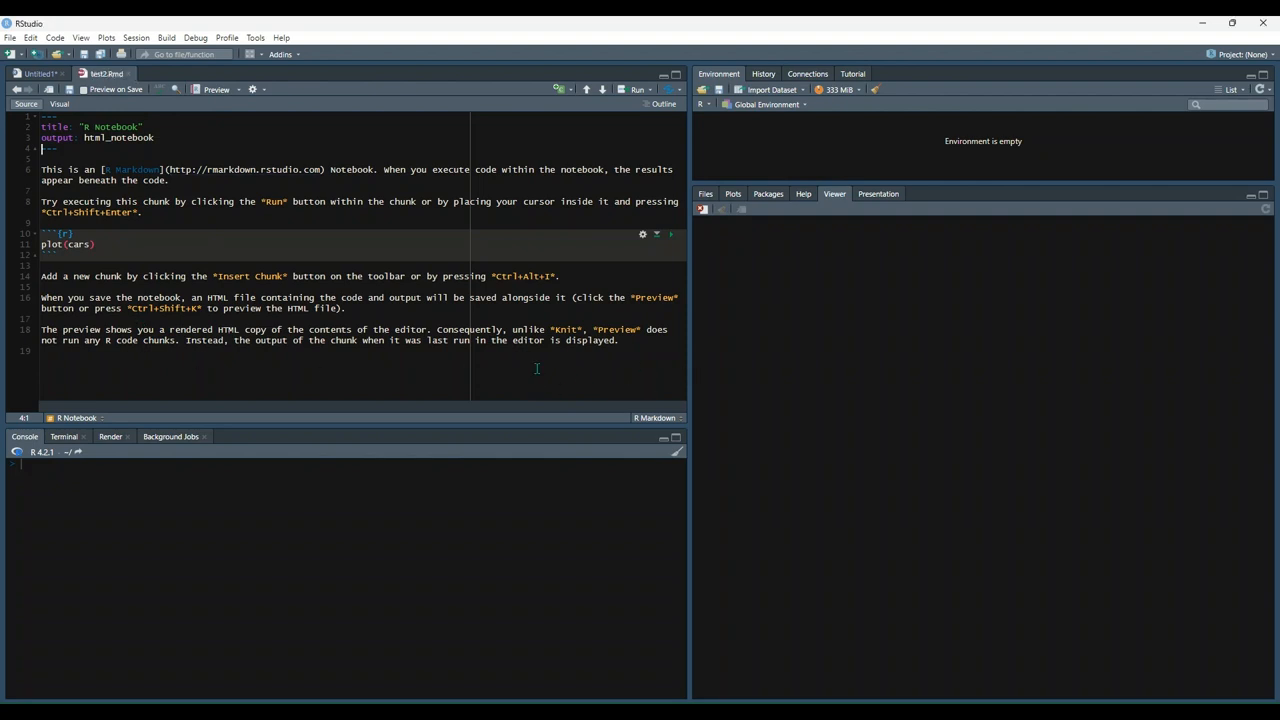
- Render the test2.Rmd notebook's HTML preview in the Viewer, showing plot(cars) code only
click(213, 89)
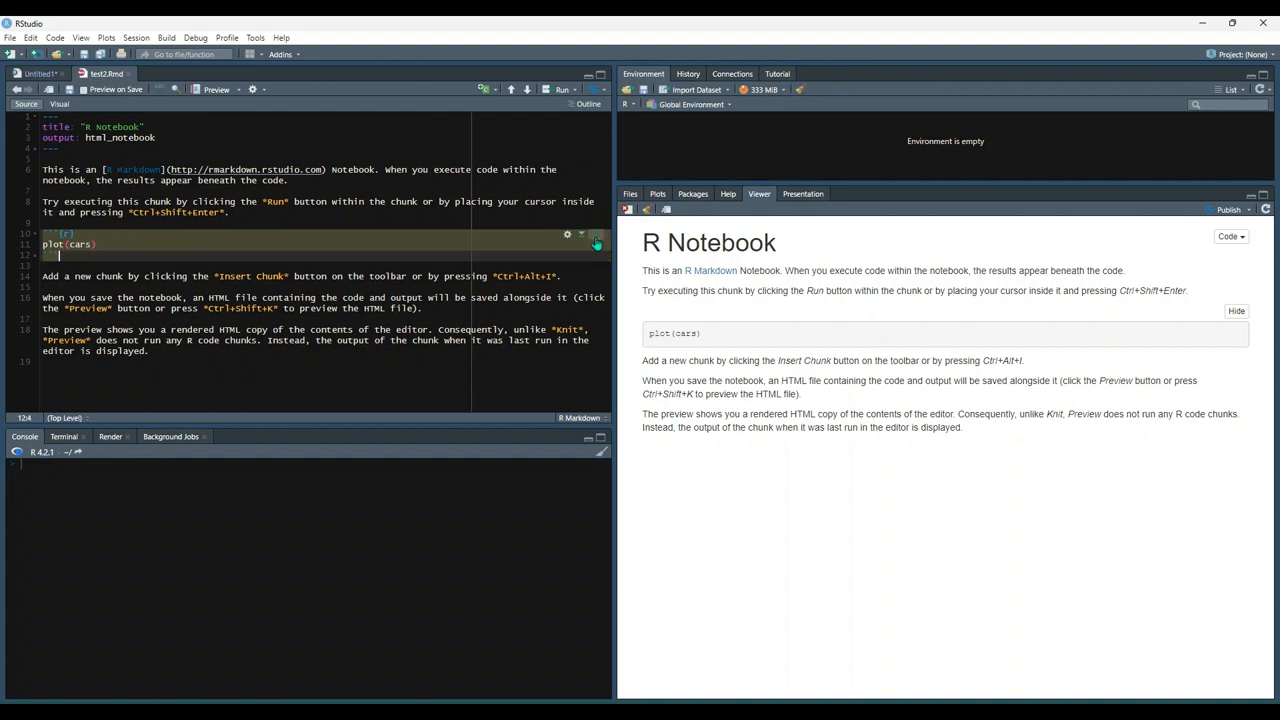
- Run the plot(cars) chunk and refresh the preview so the speed vs dist scatterplot appears
click(583, 240)
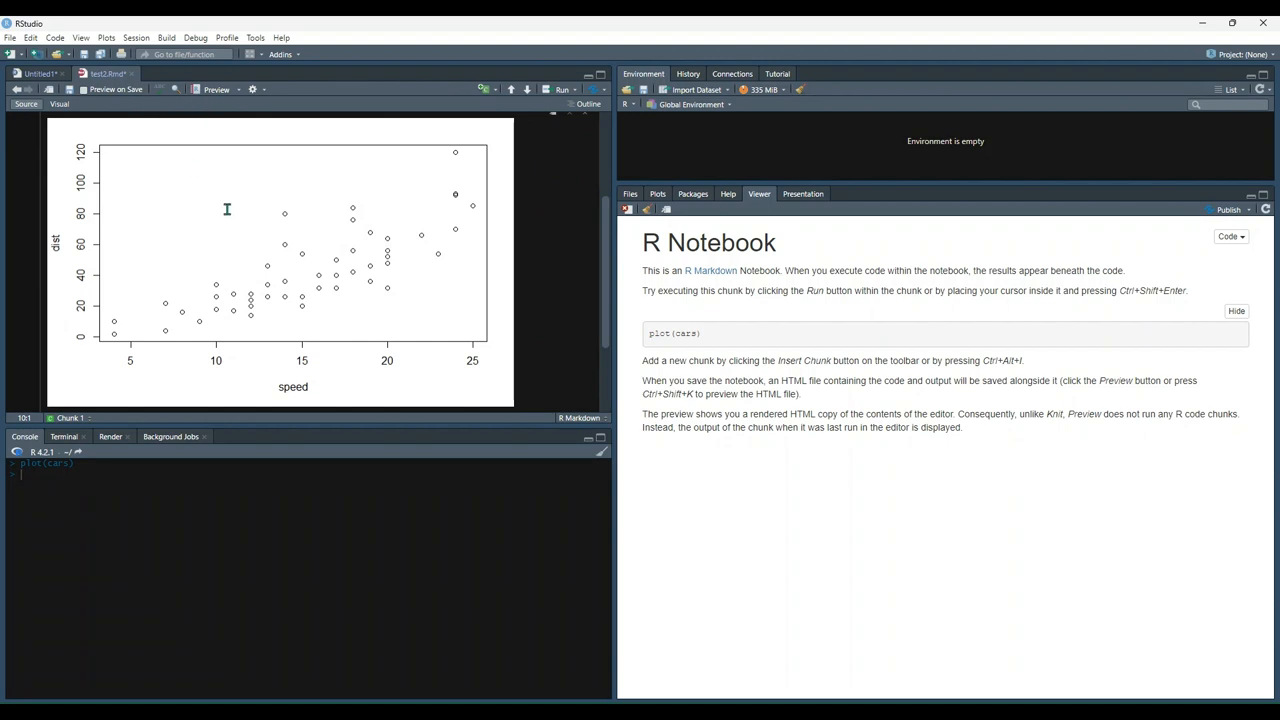
click(197, 89)
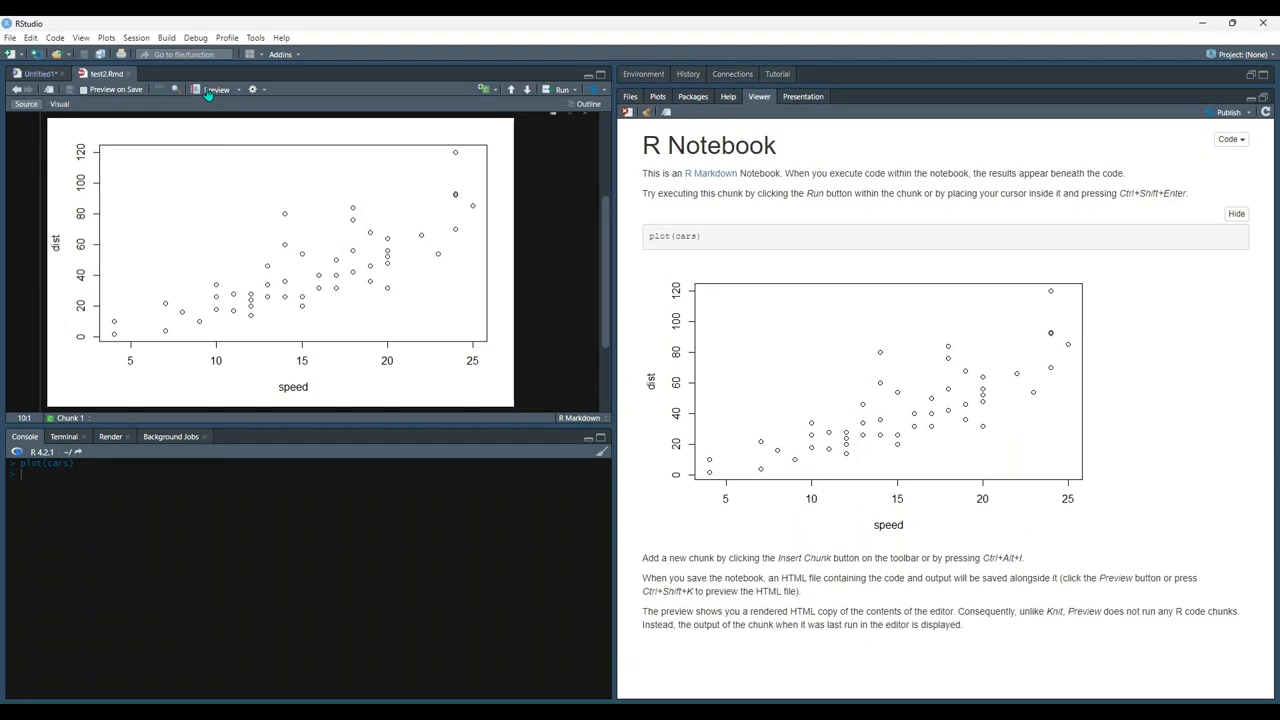
mouse_move(1127, 415)
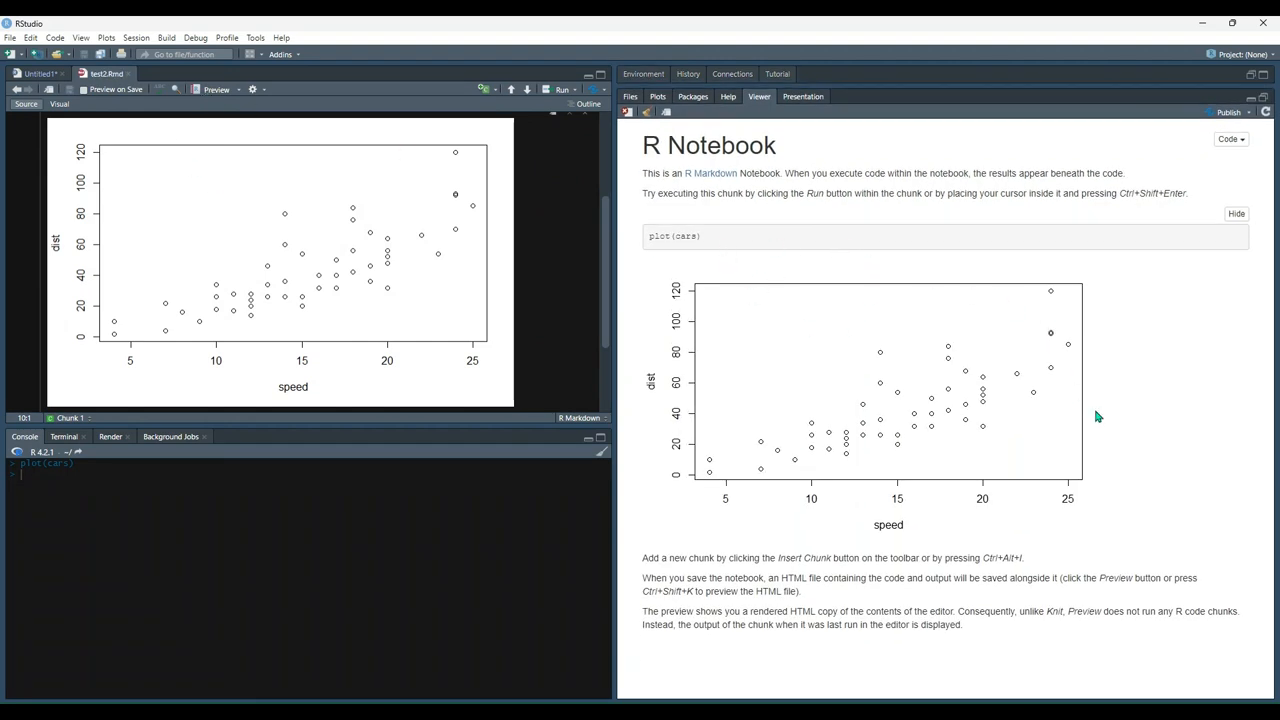